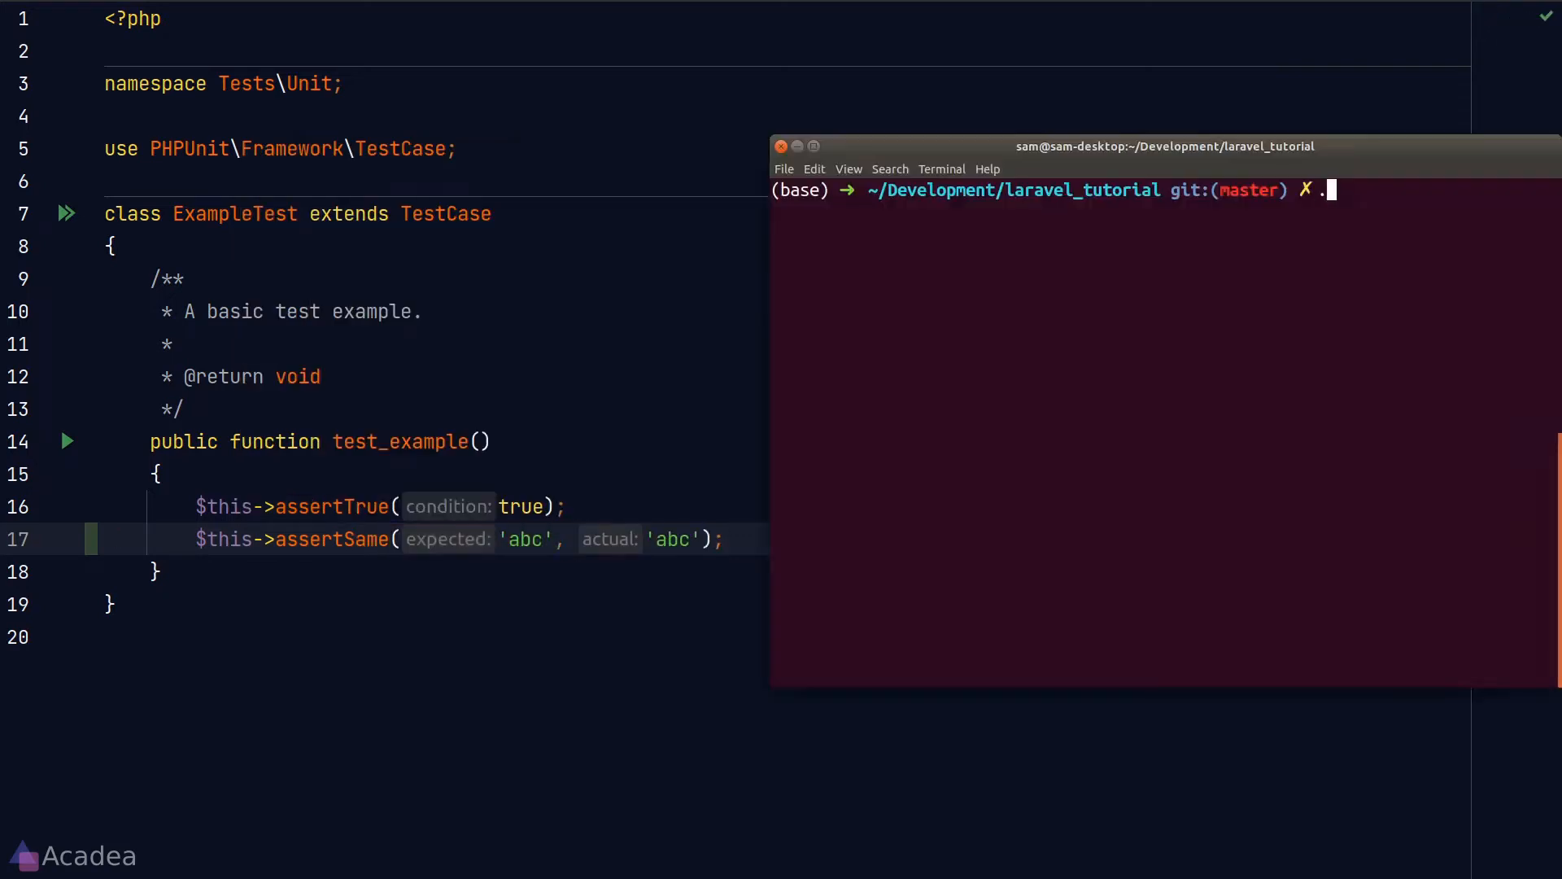
- Run ./vendor/bin/phpunit --filter ExampleTest and add an assertSame with 'heyaa'
text(/vendor/bin/p)
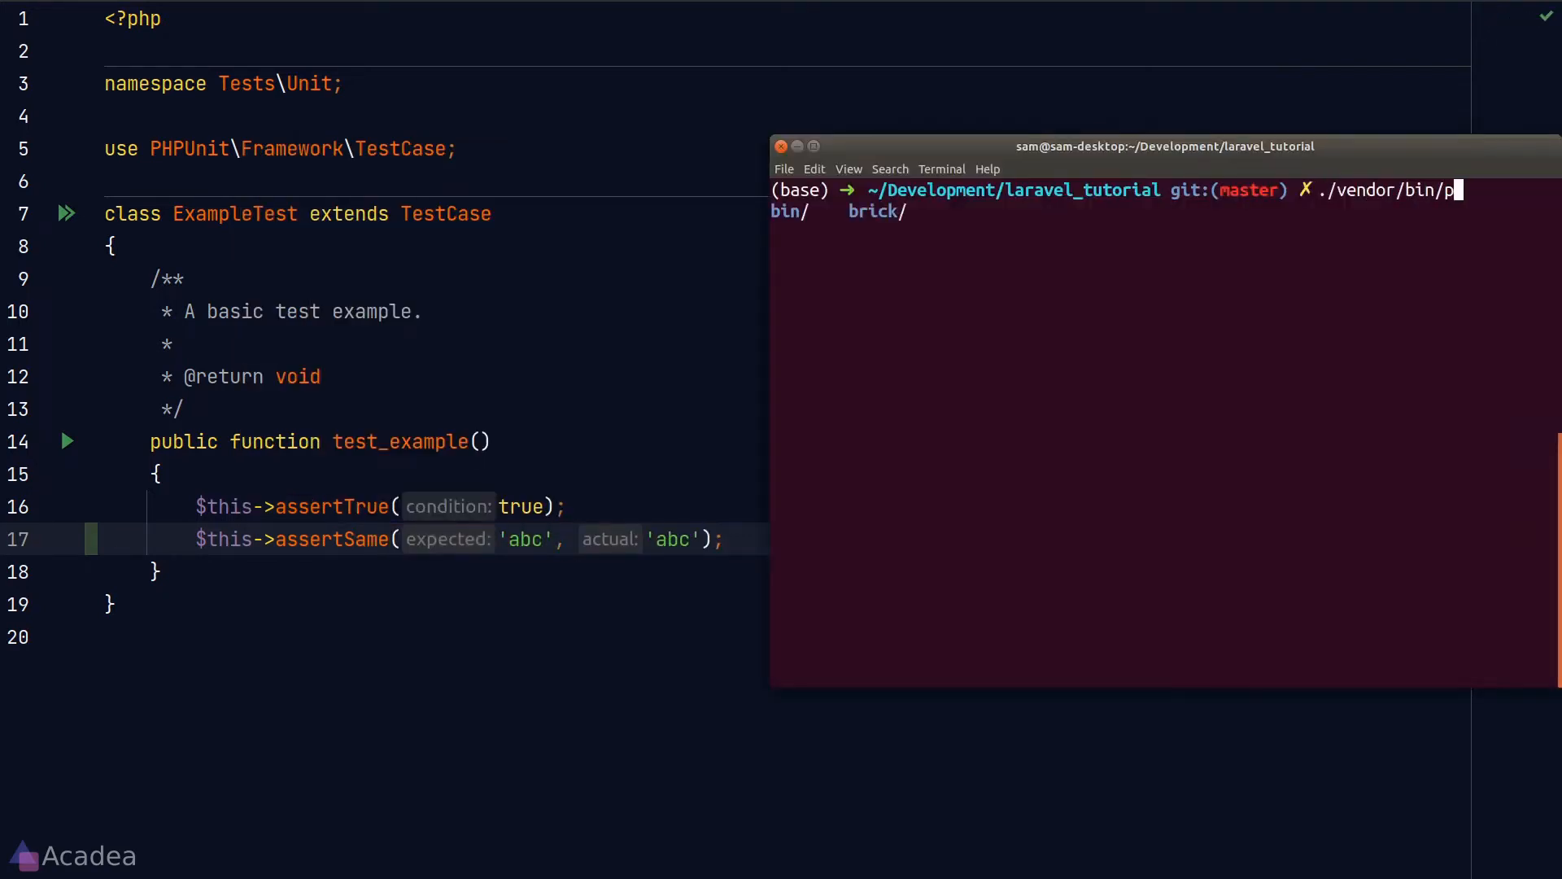
text(hpunit --filter)
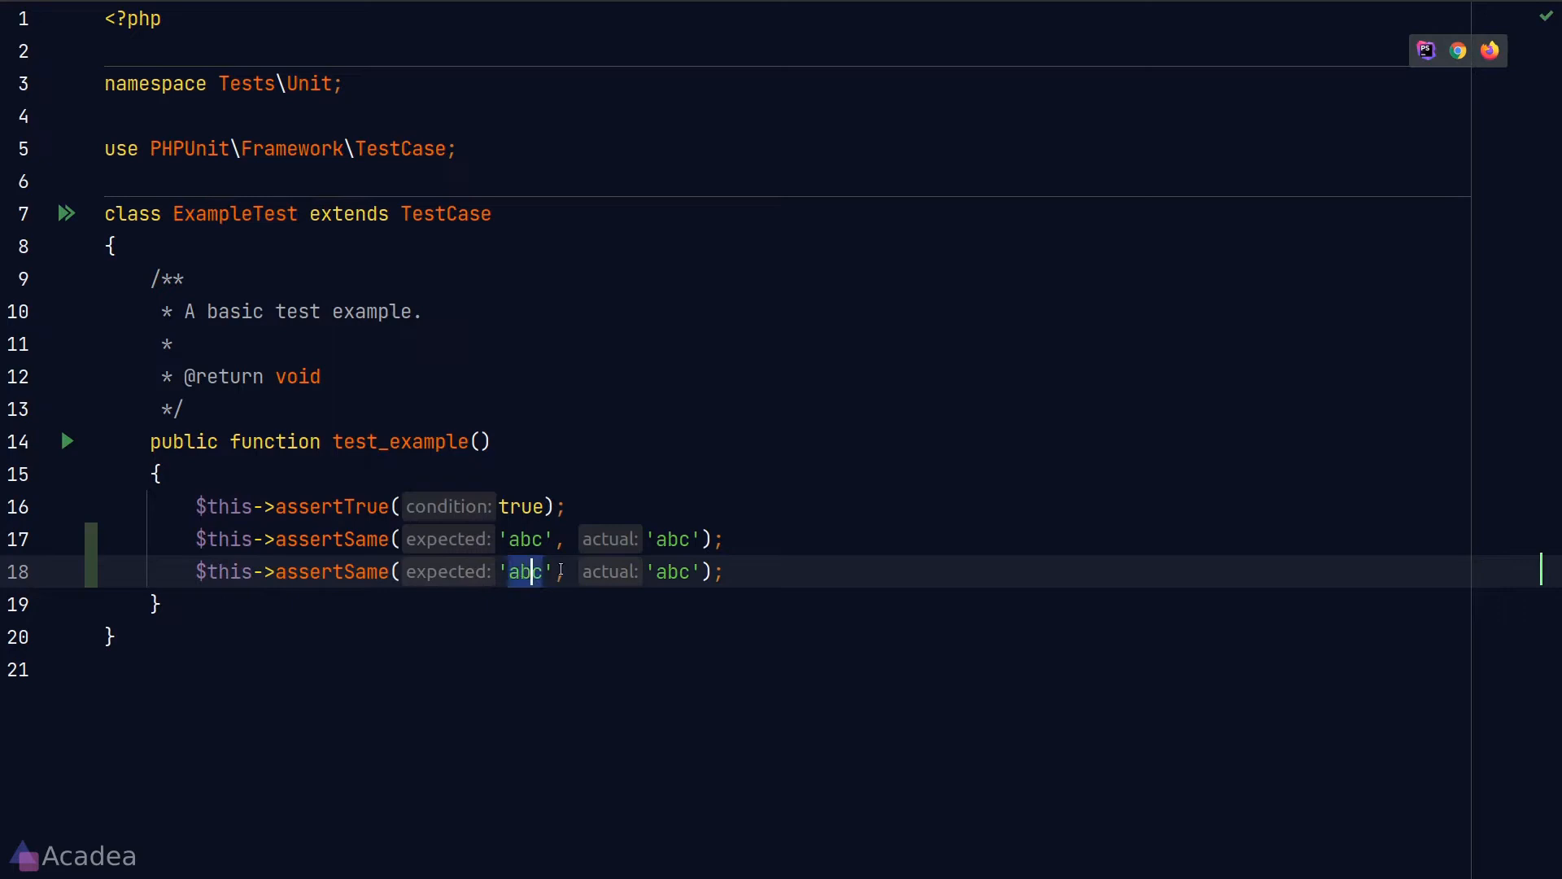
text(heyaa)
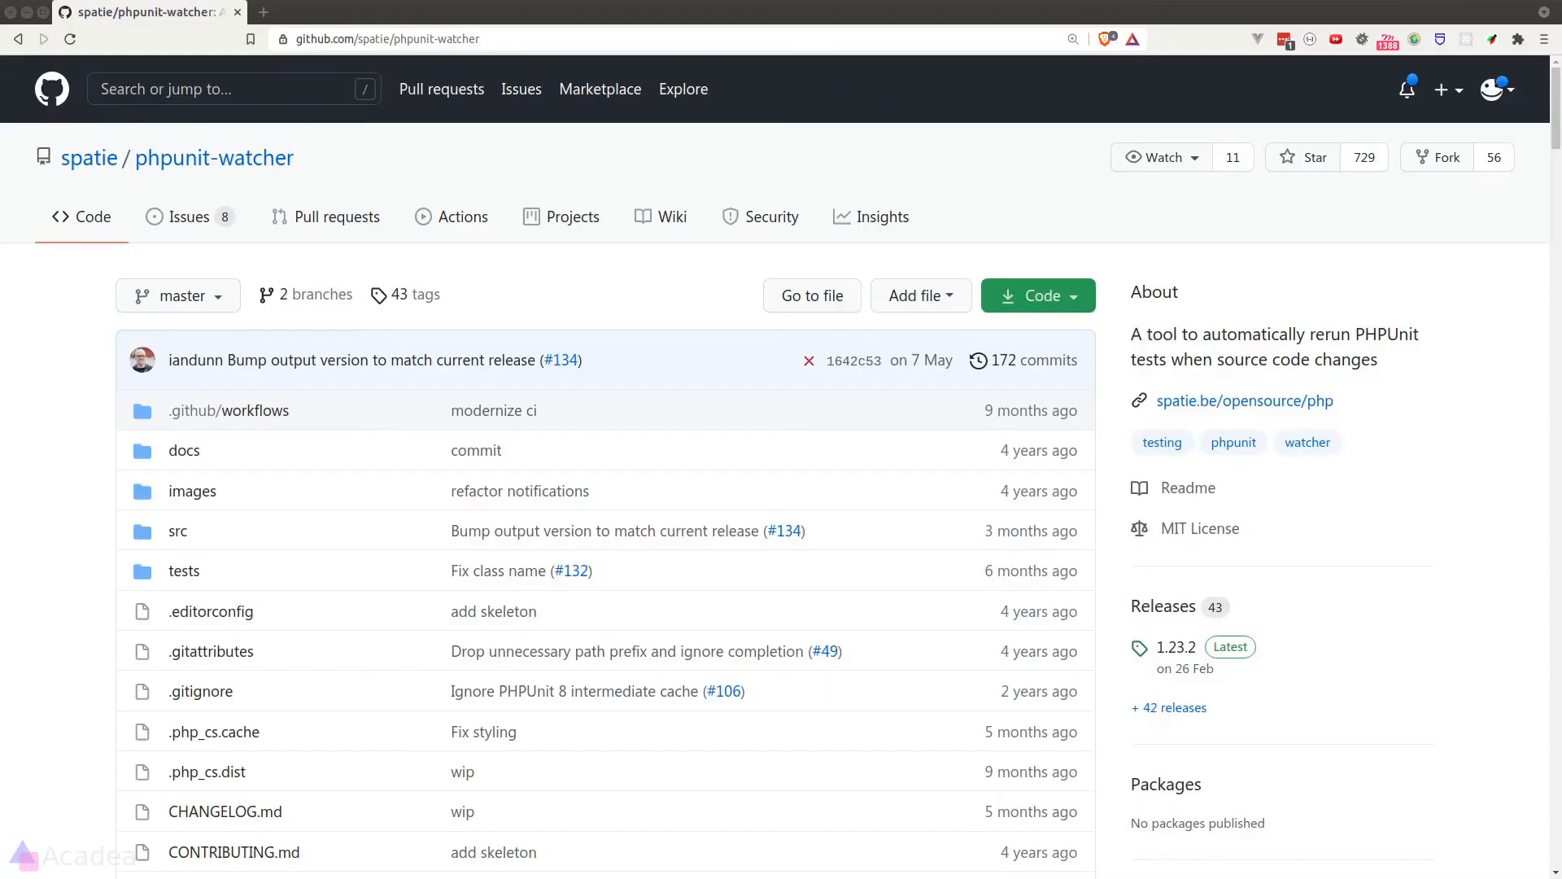
- Reach the README Installation section and select the composer require --dev command
scroll(down, 3)
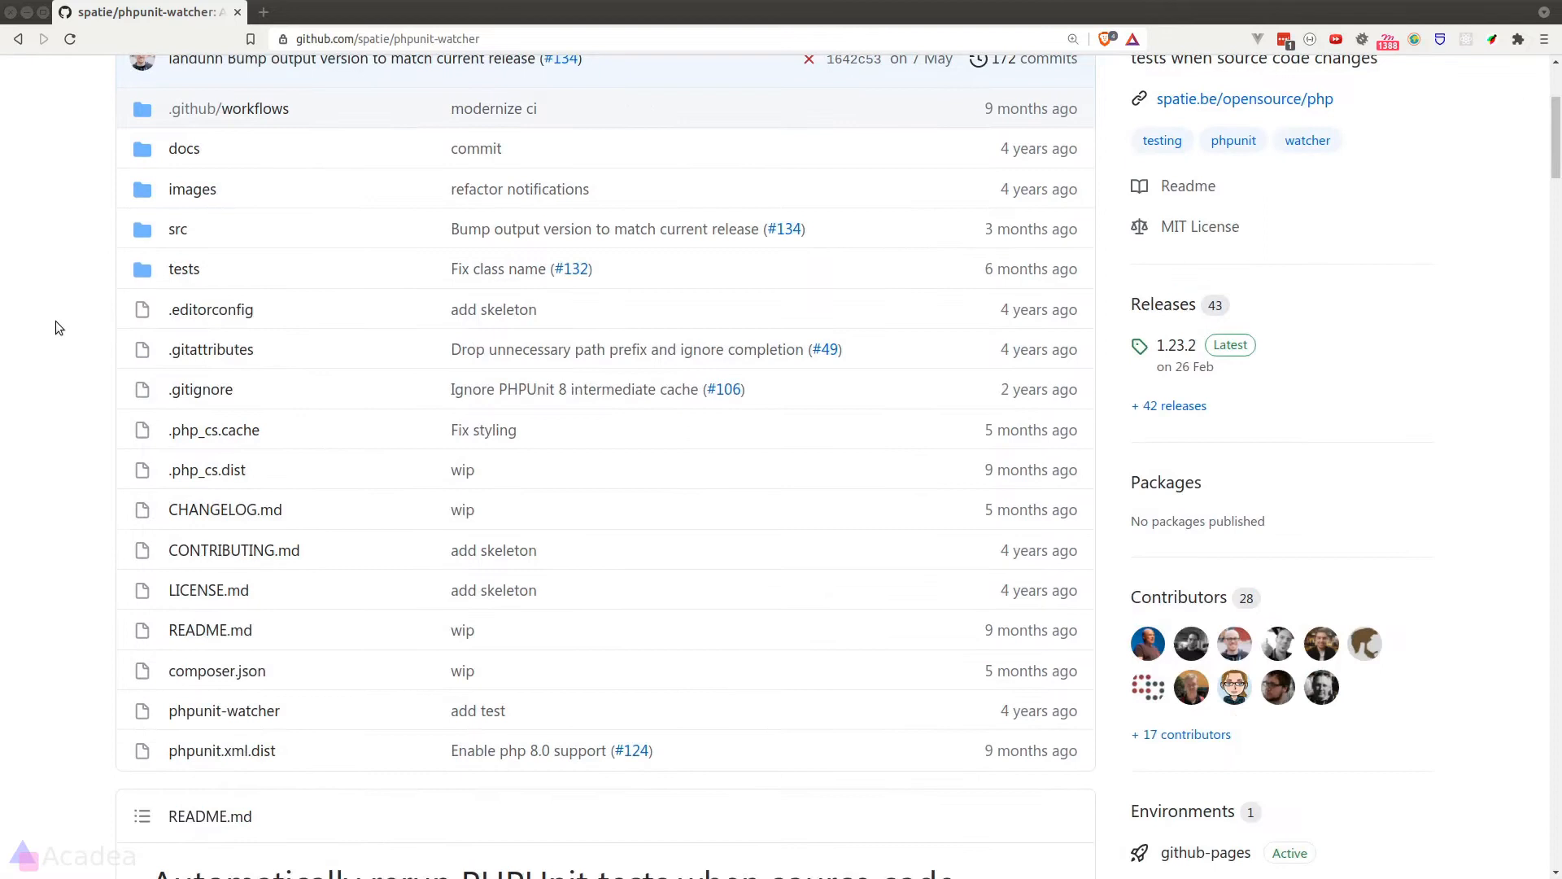
scroll(down, 3)
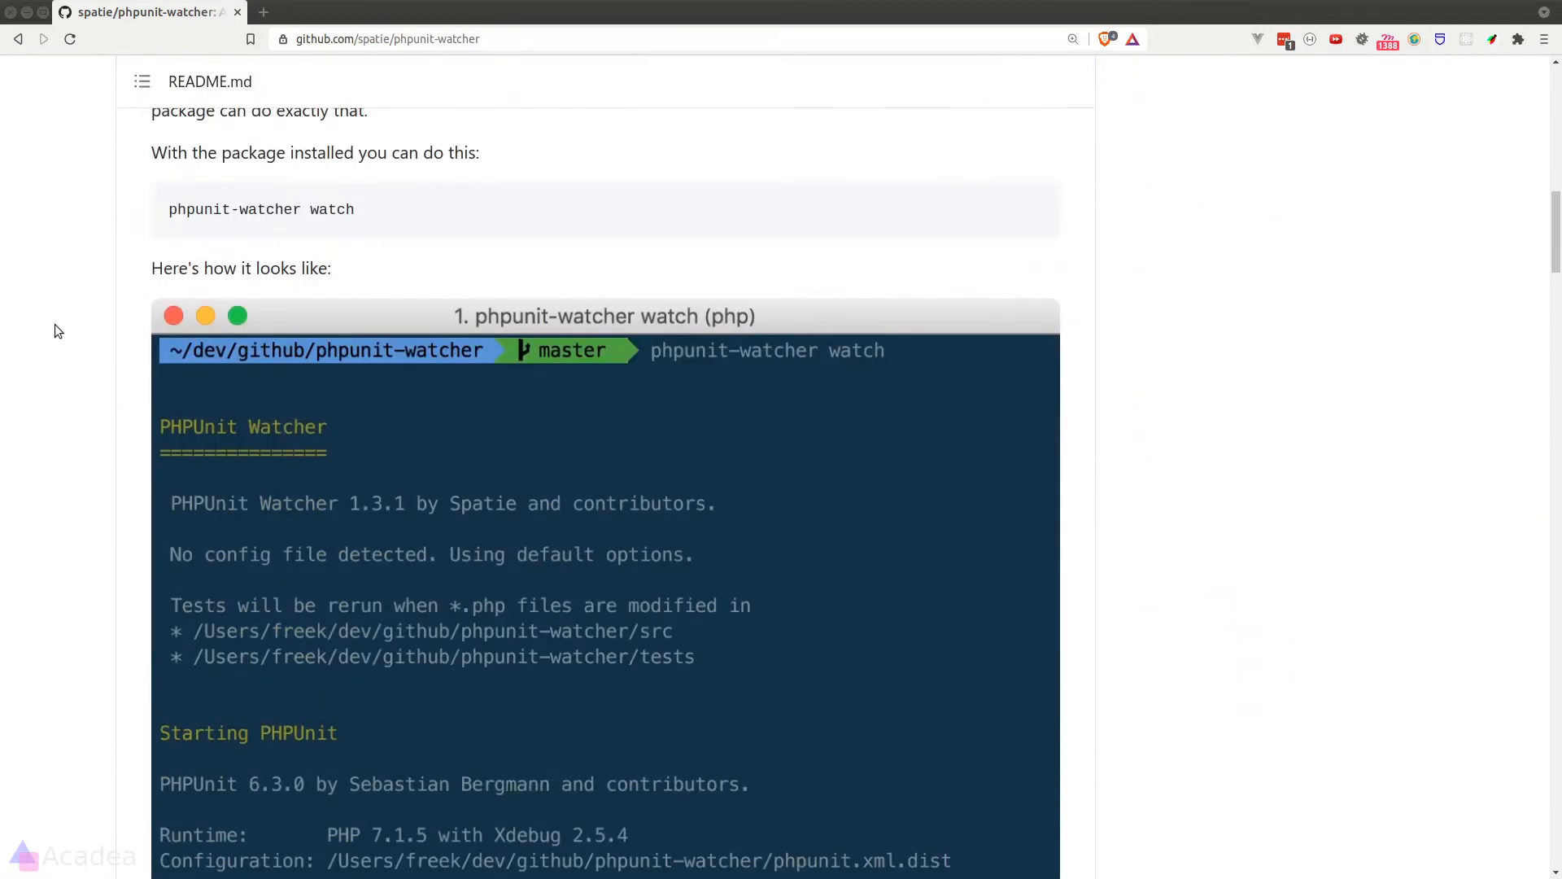
scroll(down, 3)
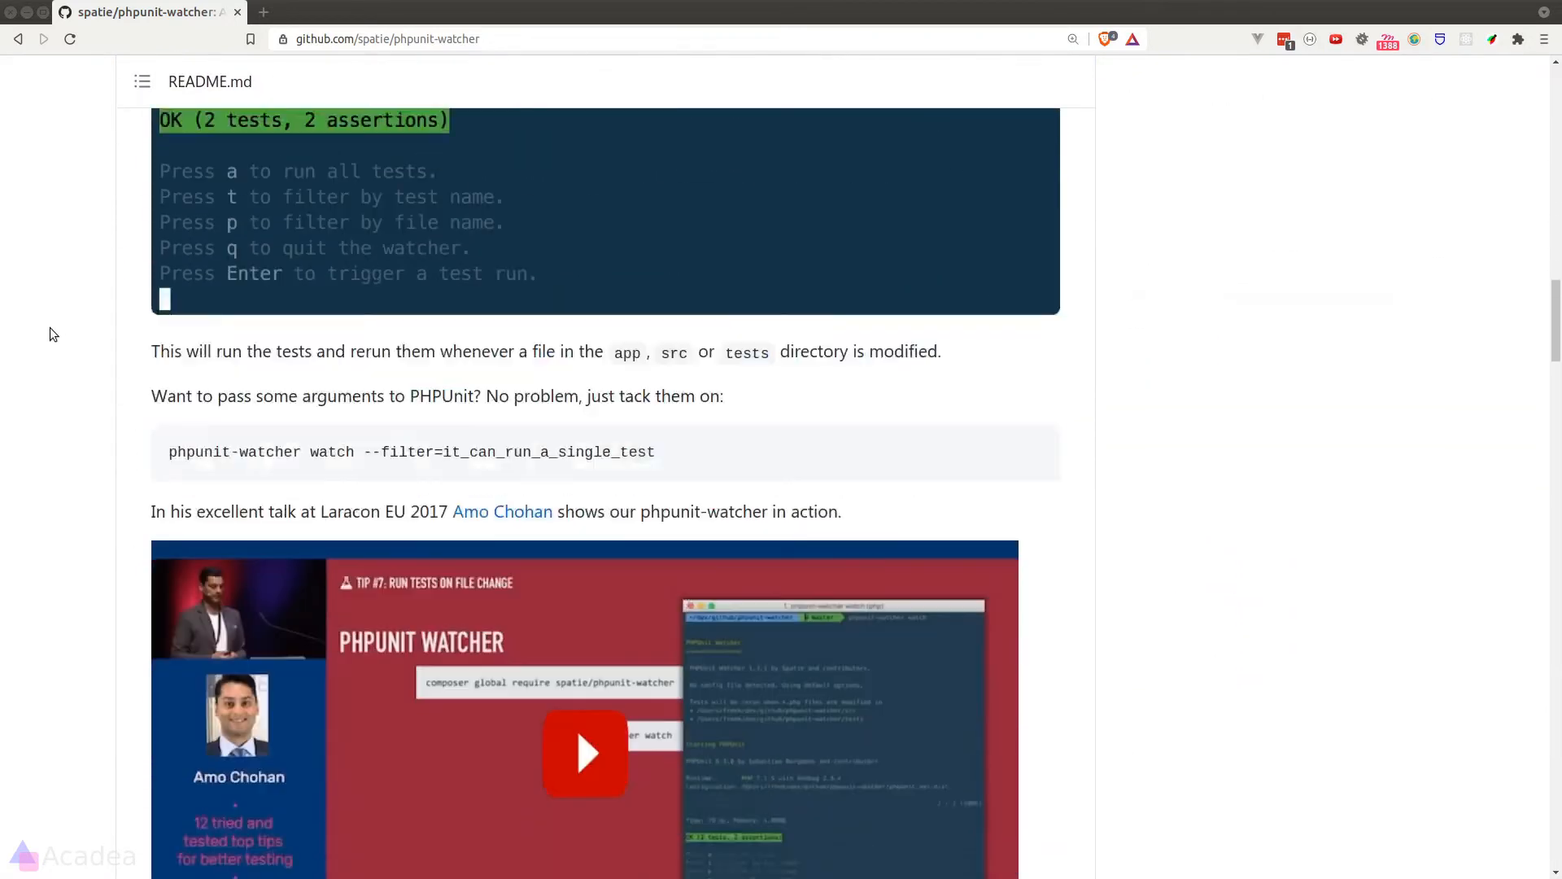
scroll(up, 3)
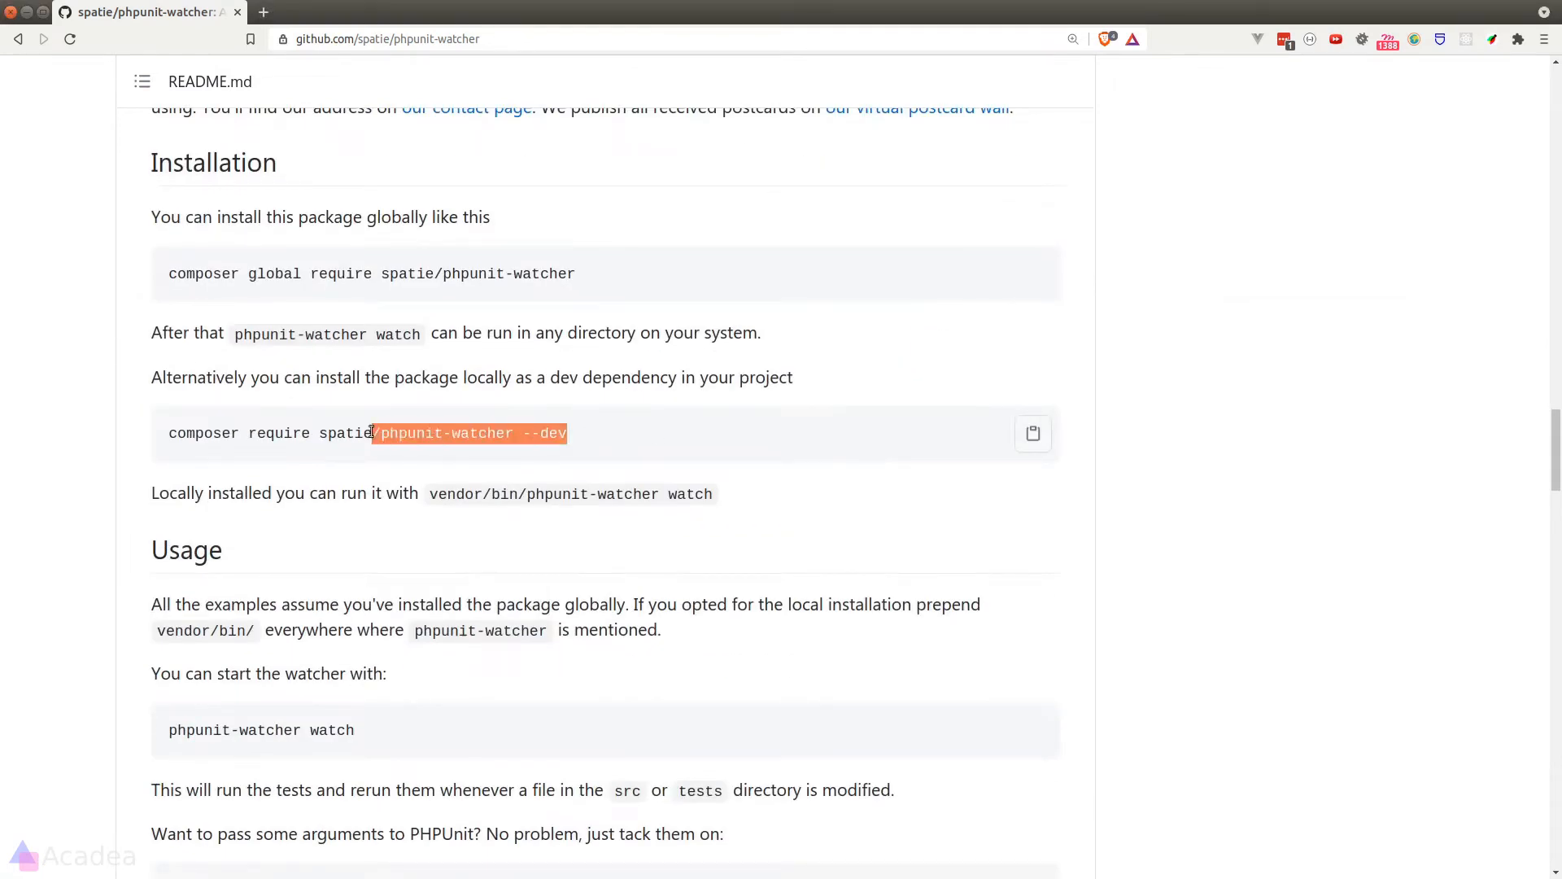
click(1031, 432)
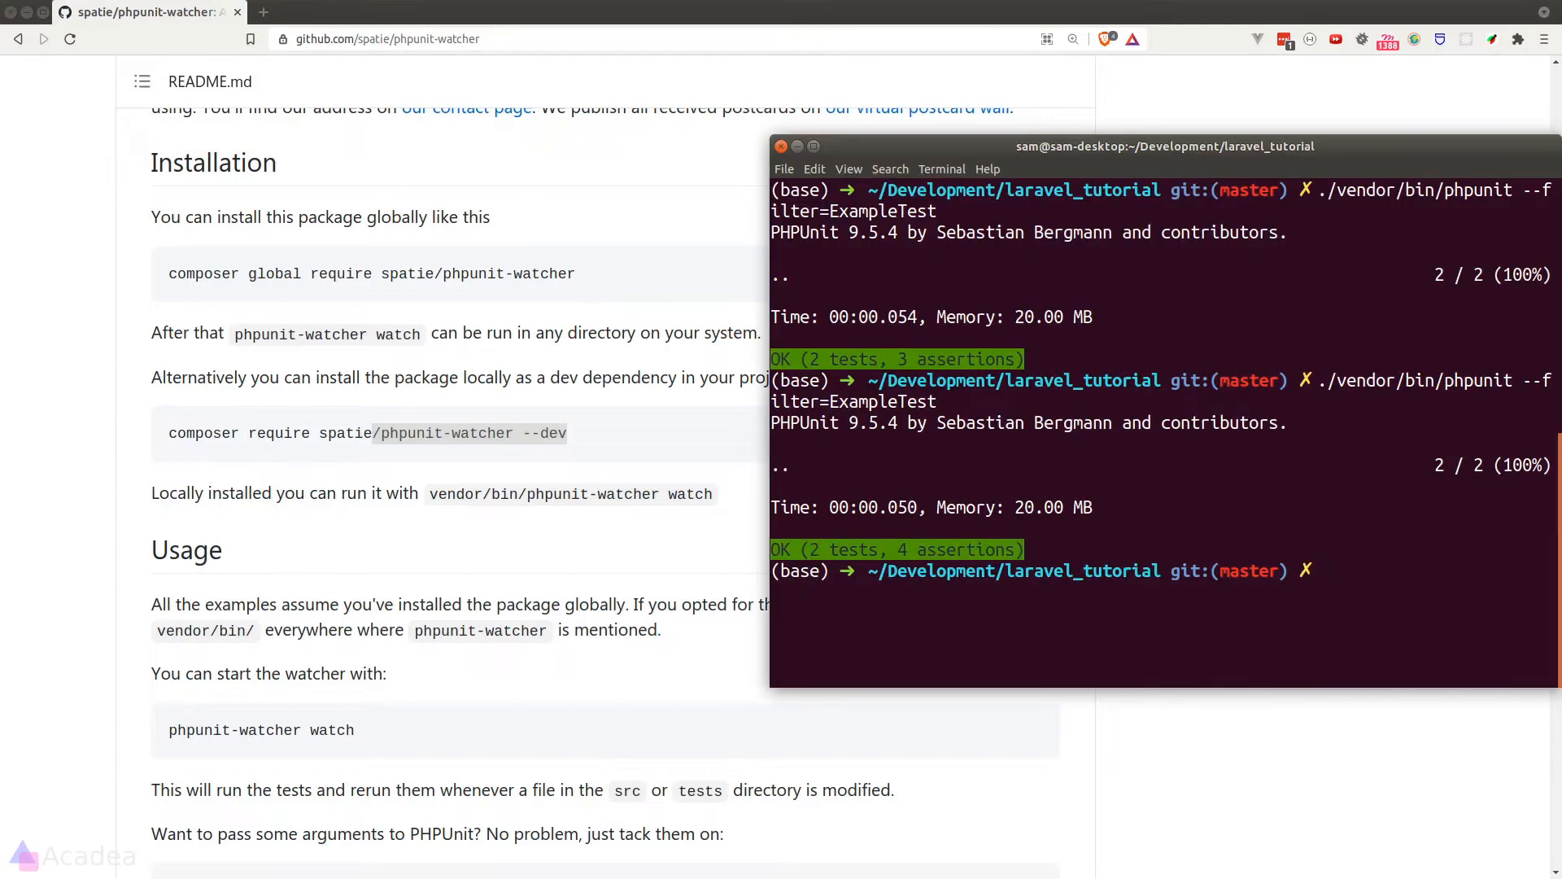
- Run composer require spatie/phpunit-watcher --dev in the Laravel project
text(composer require spatie/phpunit-watcher --dev)
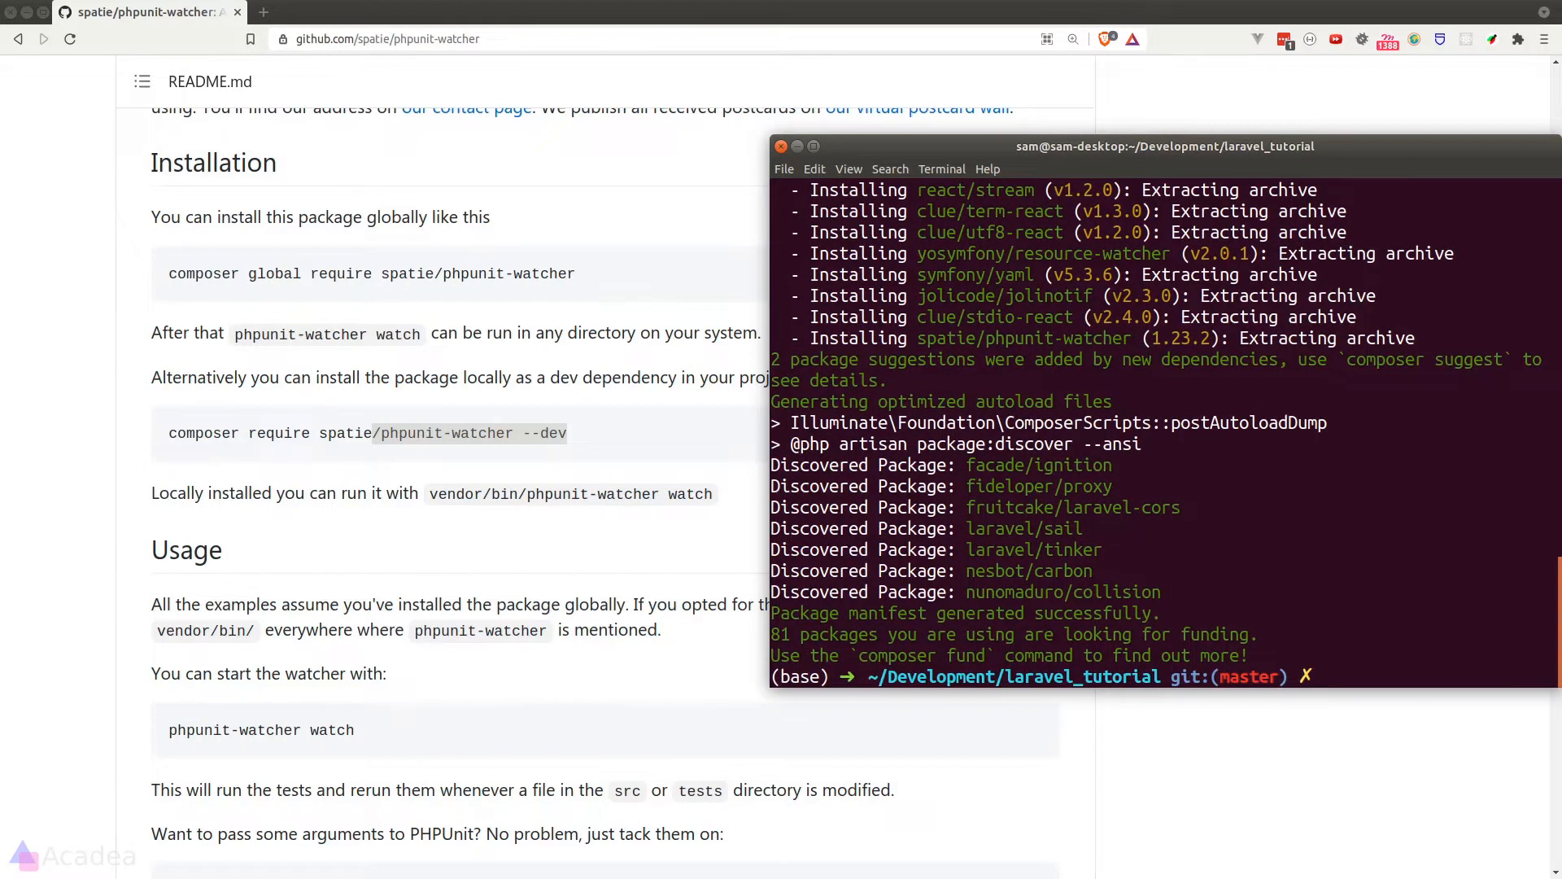
mouse_move(276, 612)
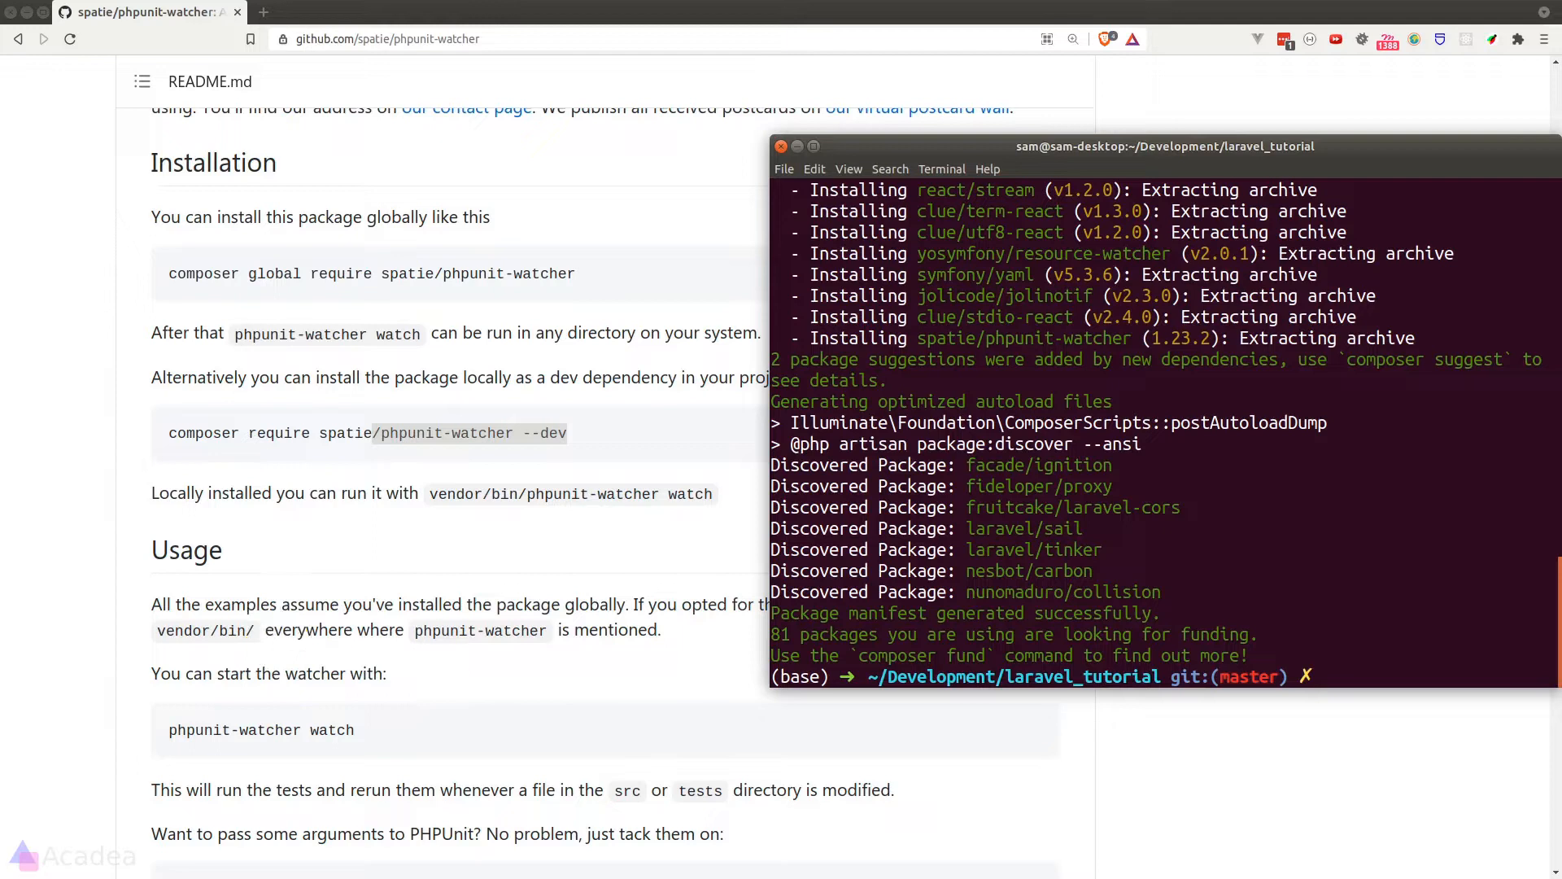
- Start ./vendor/bin/phpunit-watcher watch, running the suite (29 tests, 10 errors)
text(./)
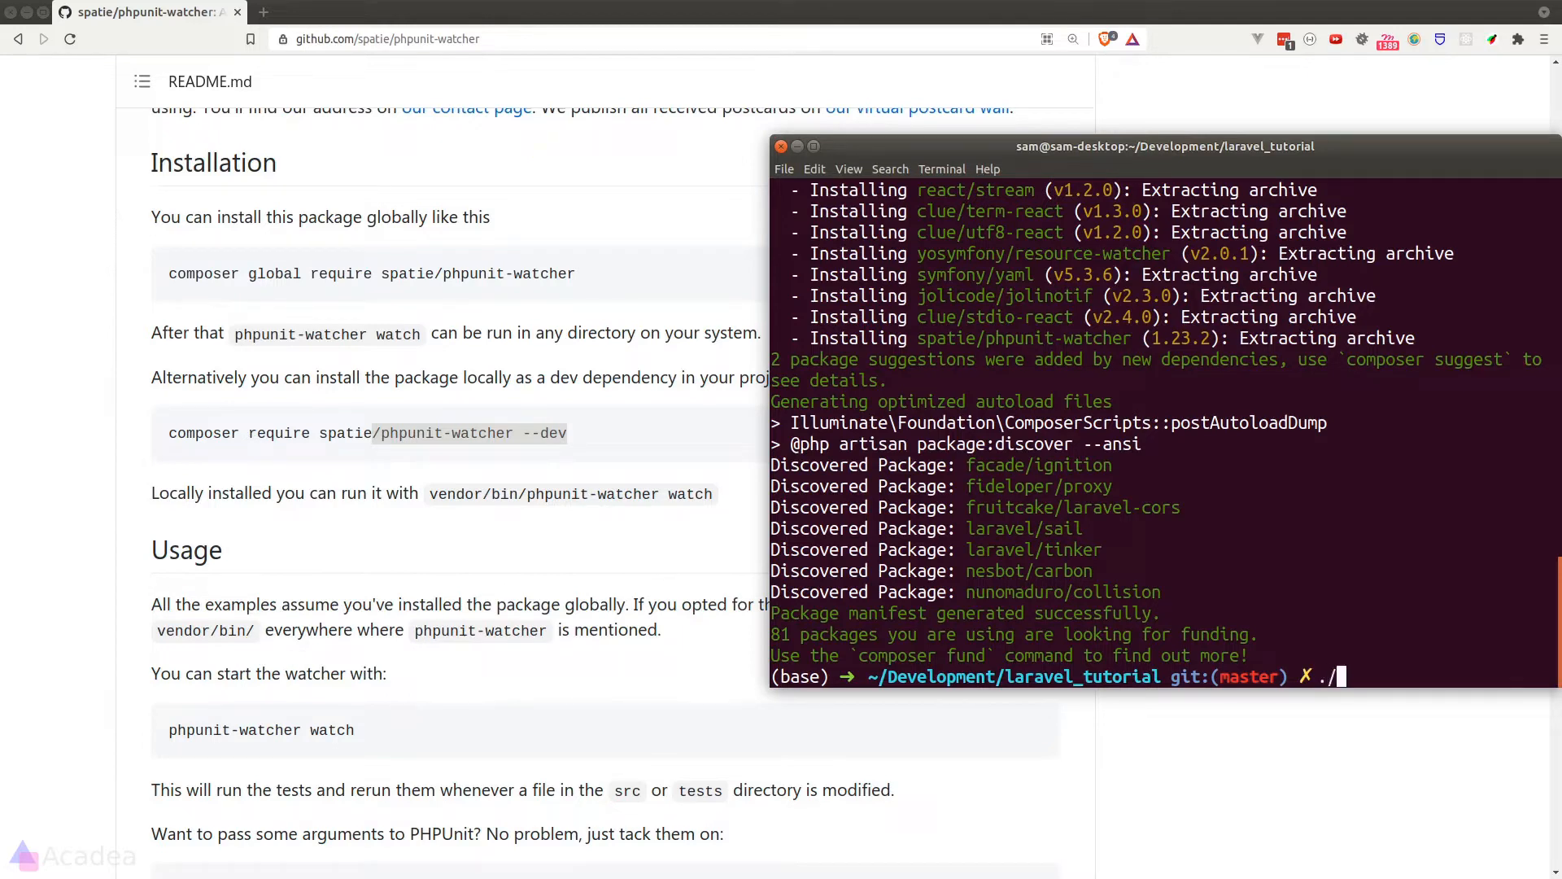
text(vendor/bin/php)
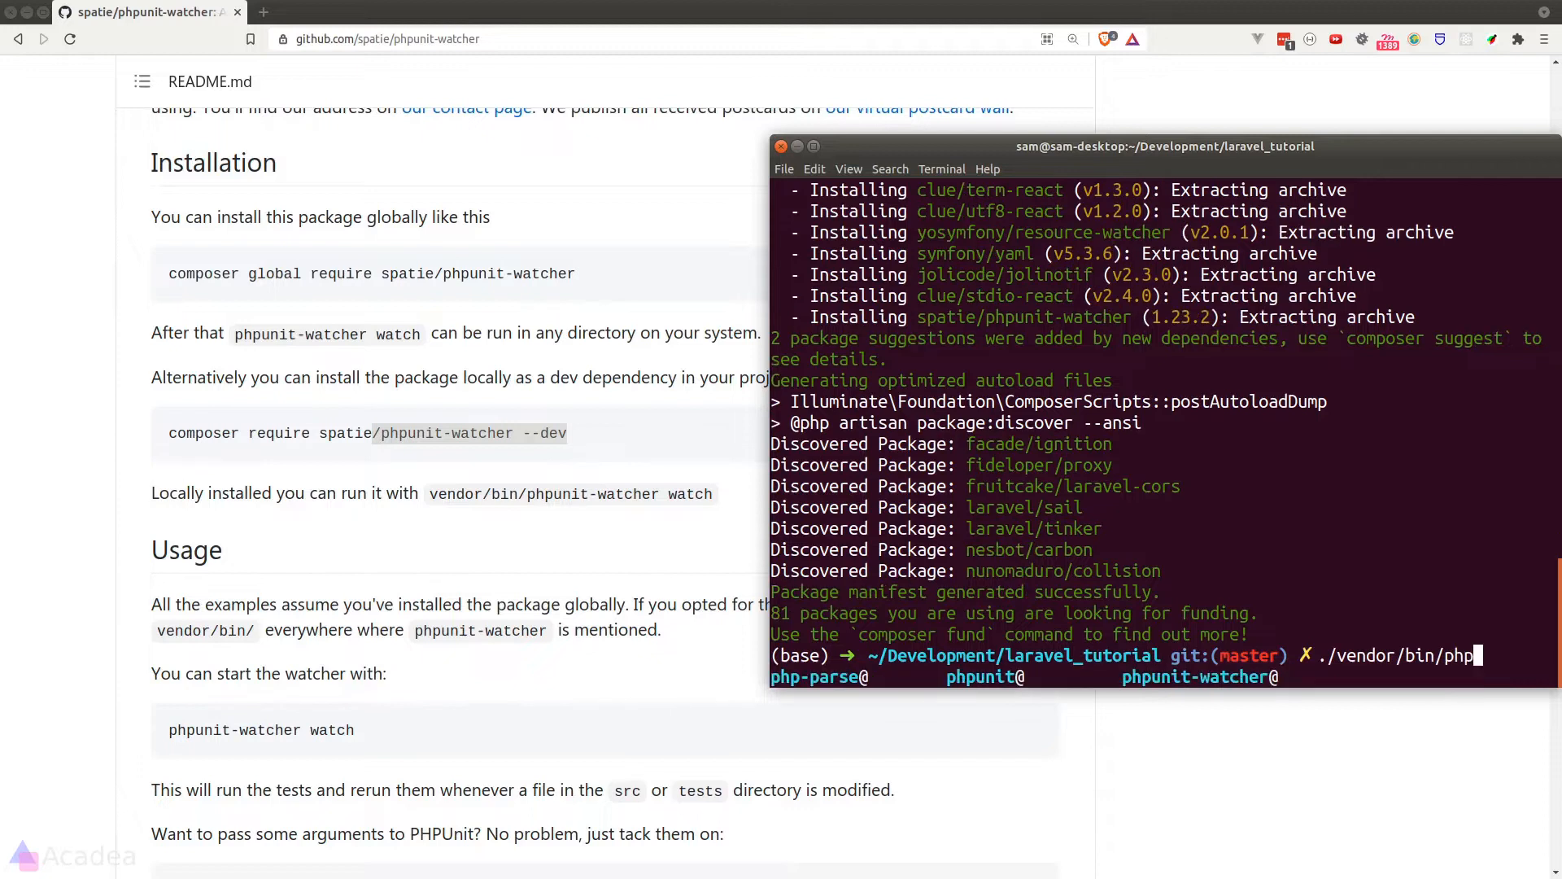
text(unit)
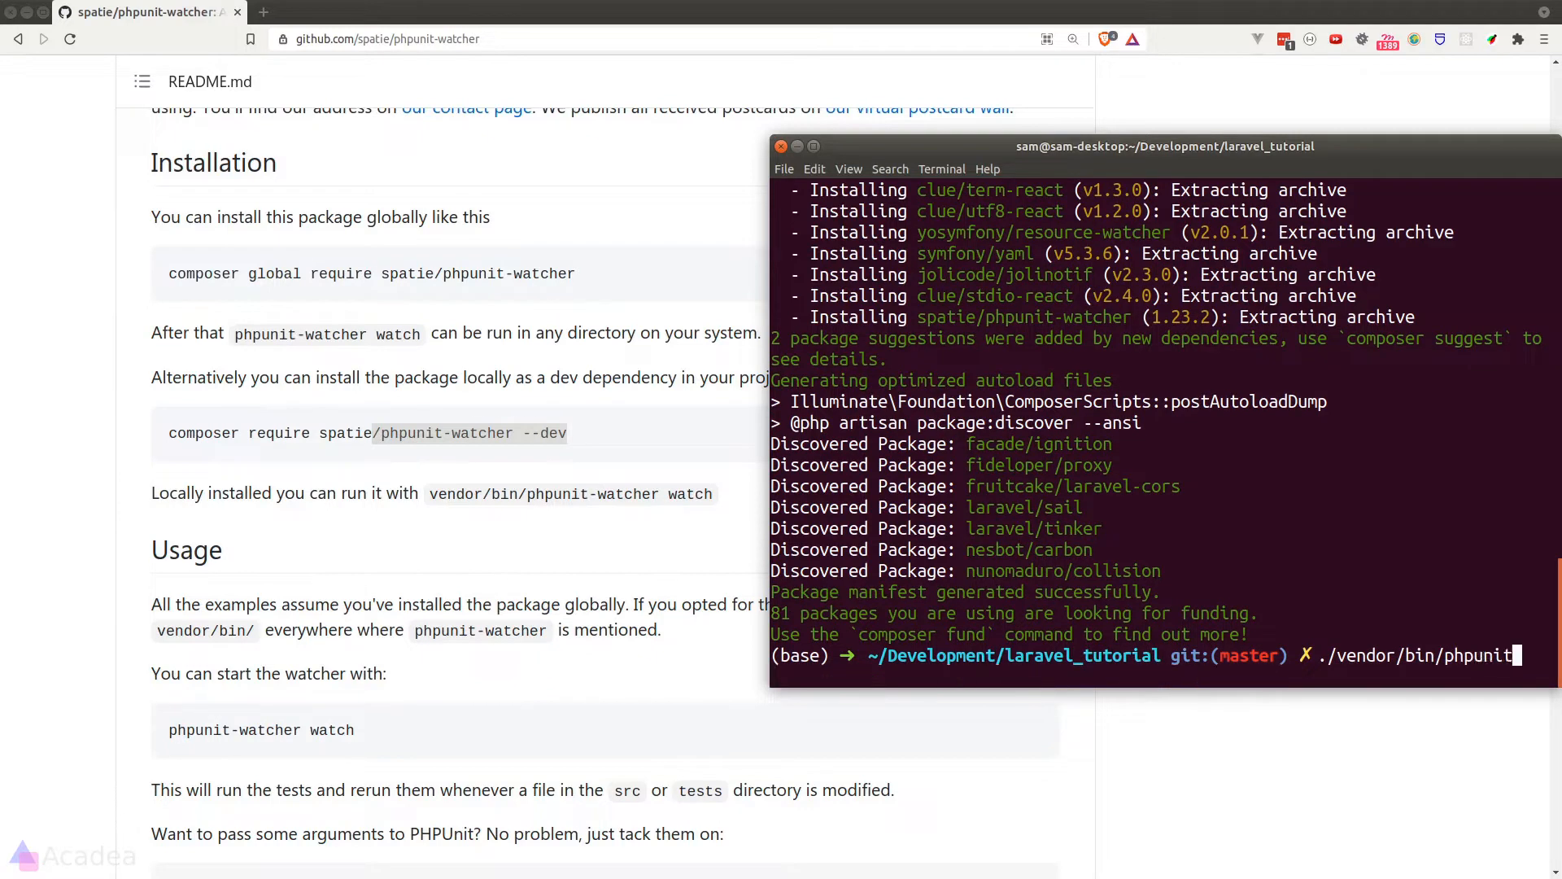
key(Tab)
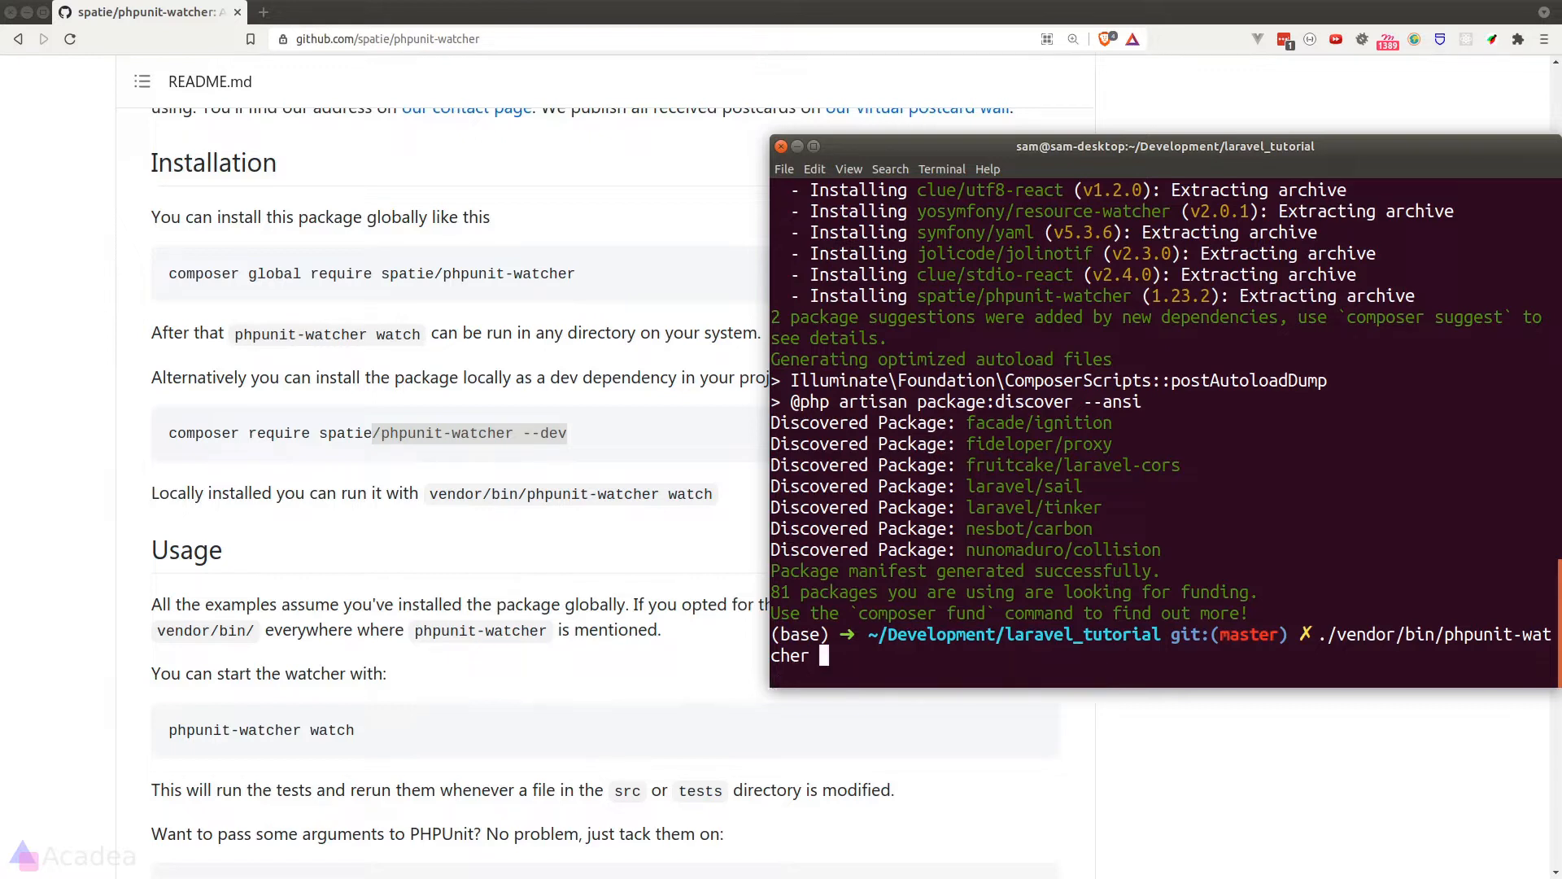
text(watch)
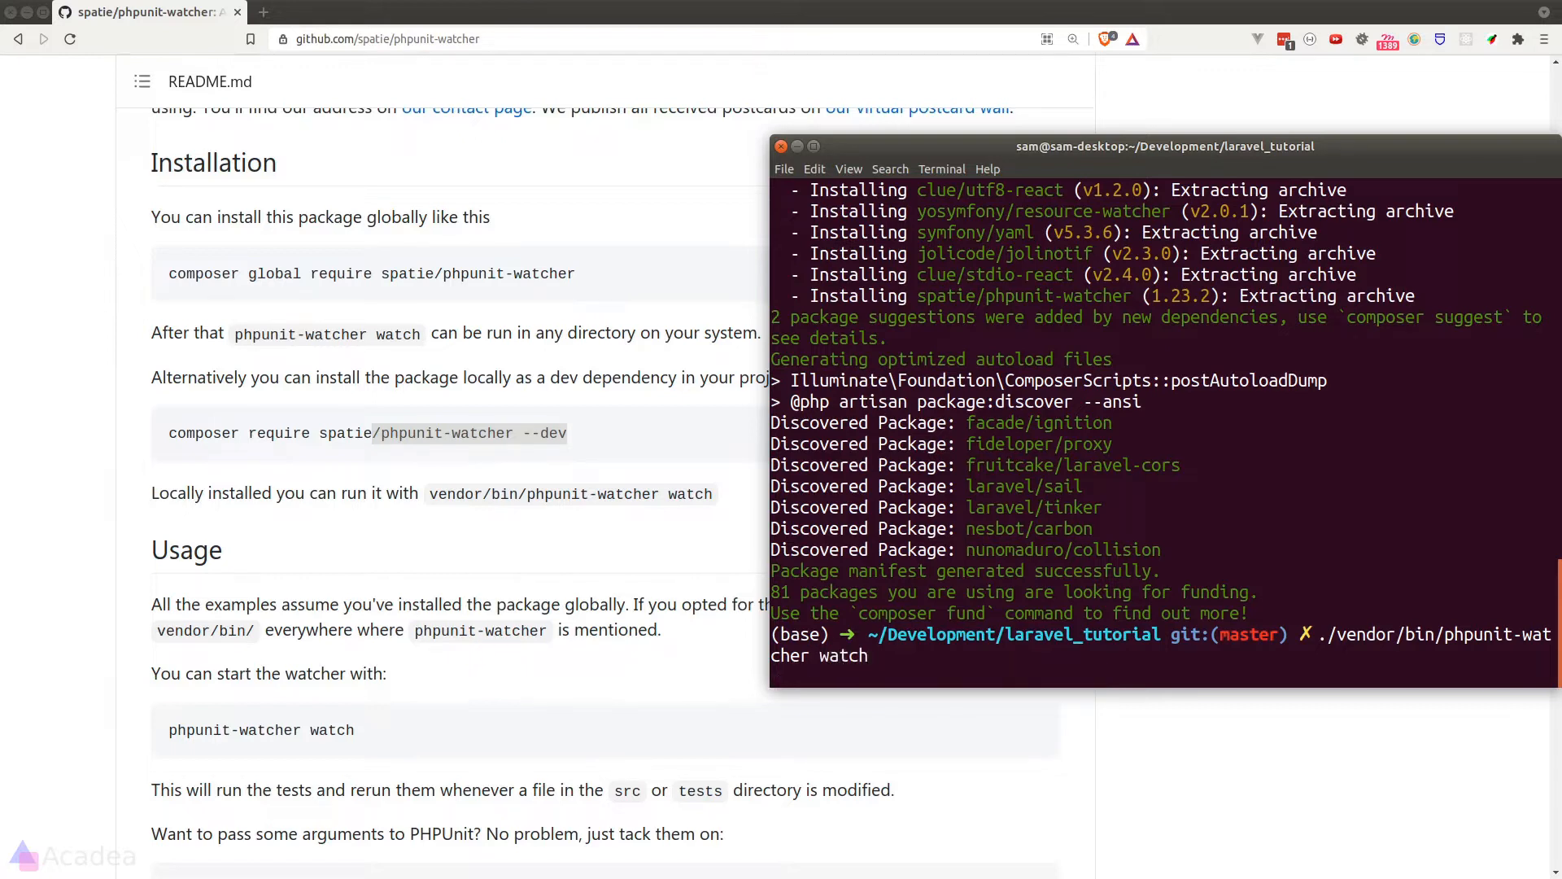
key(Return)
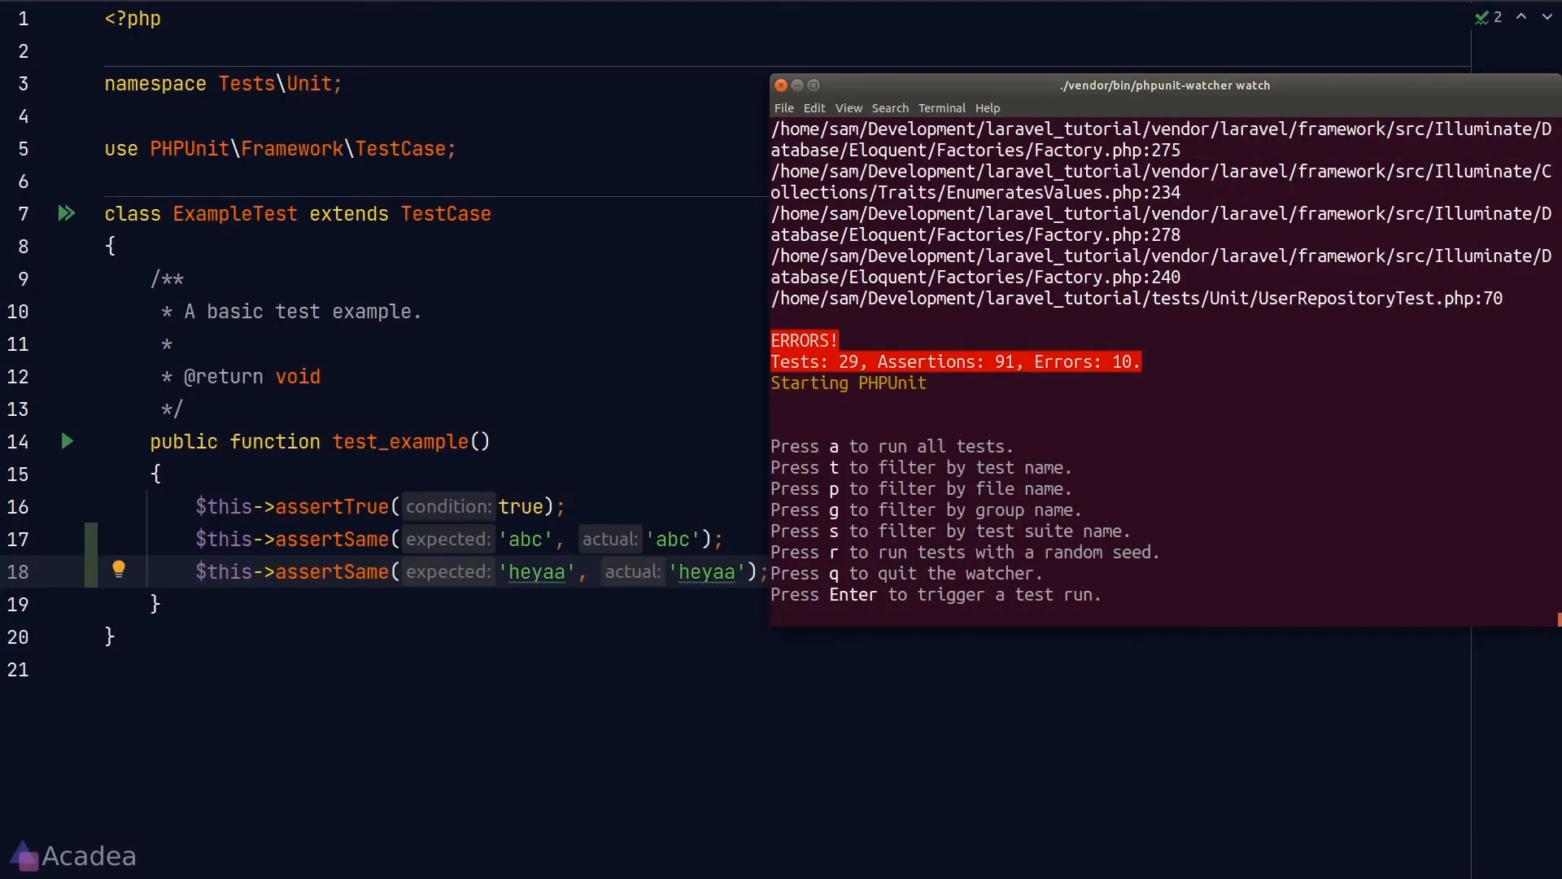
- Filter the running watcher by test name 'Exam'
text(f)
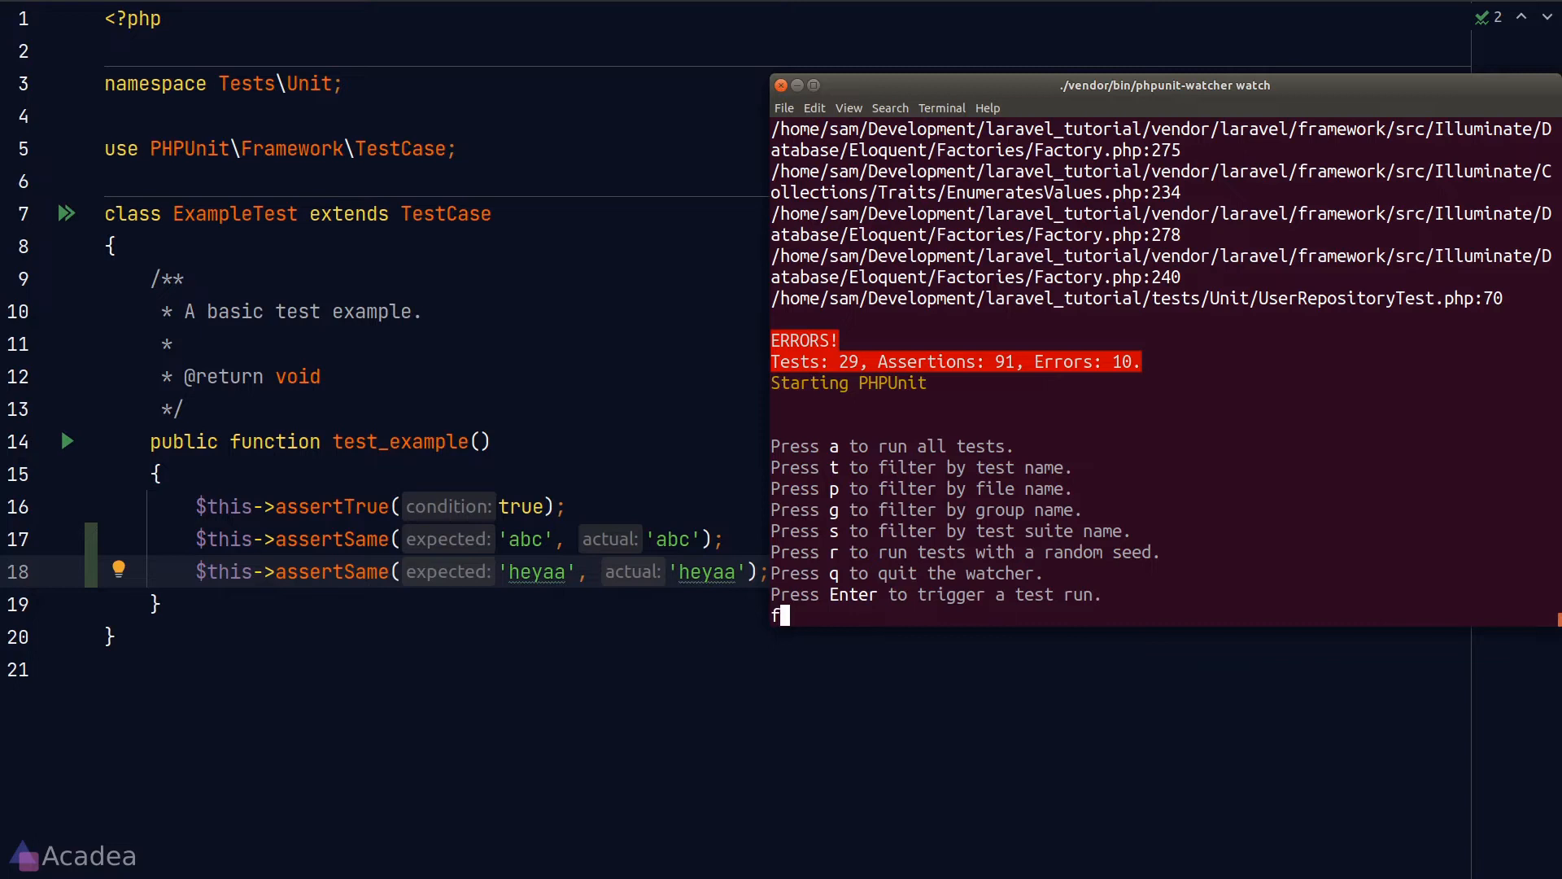
text(t)
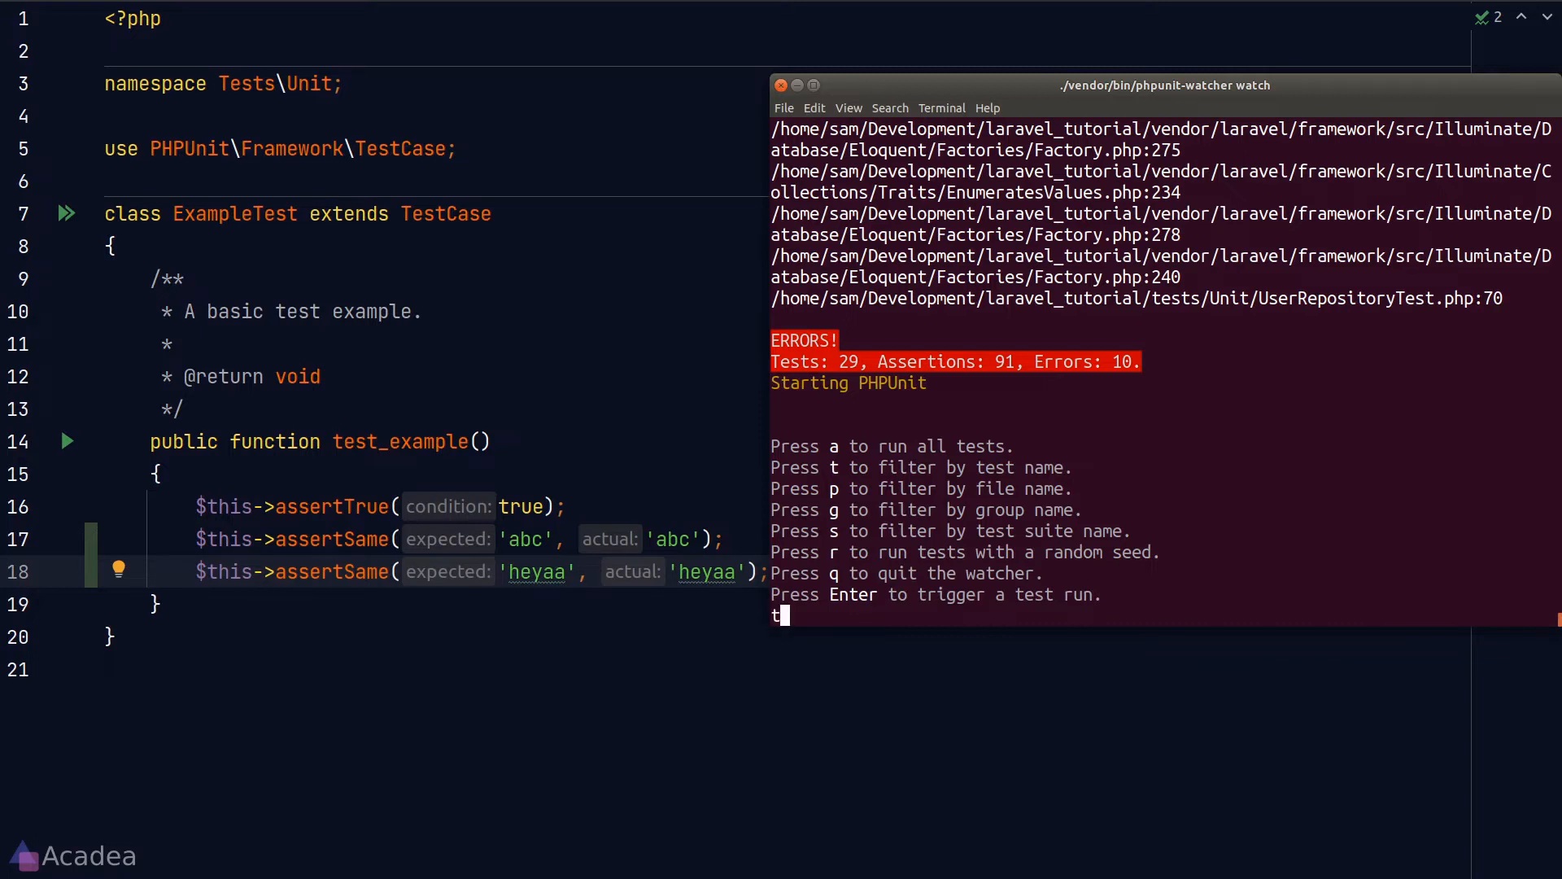
text(Exam)
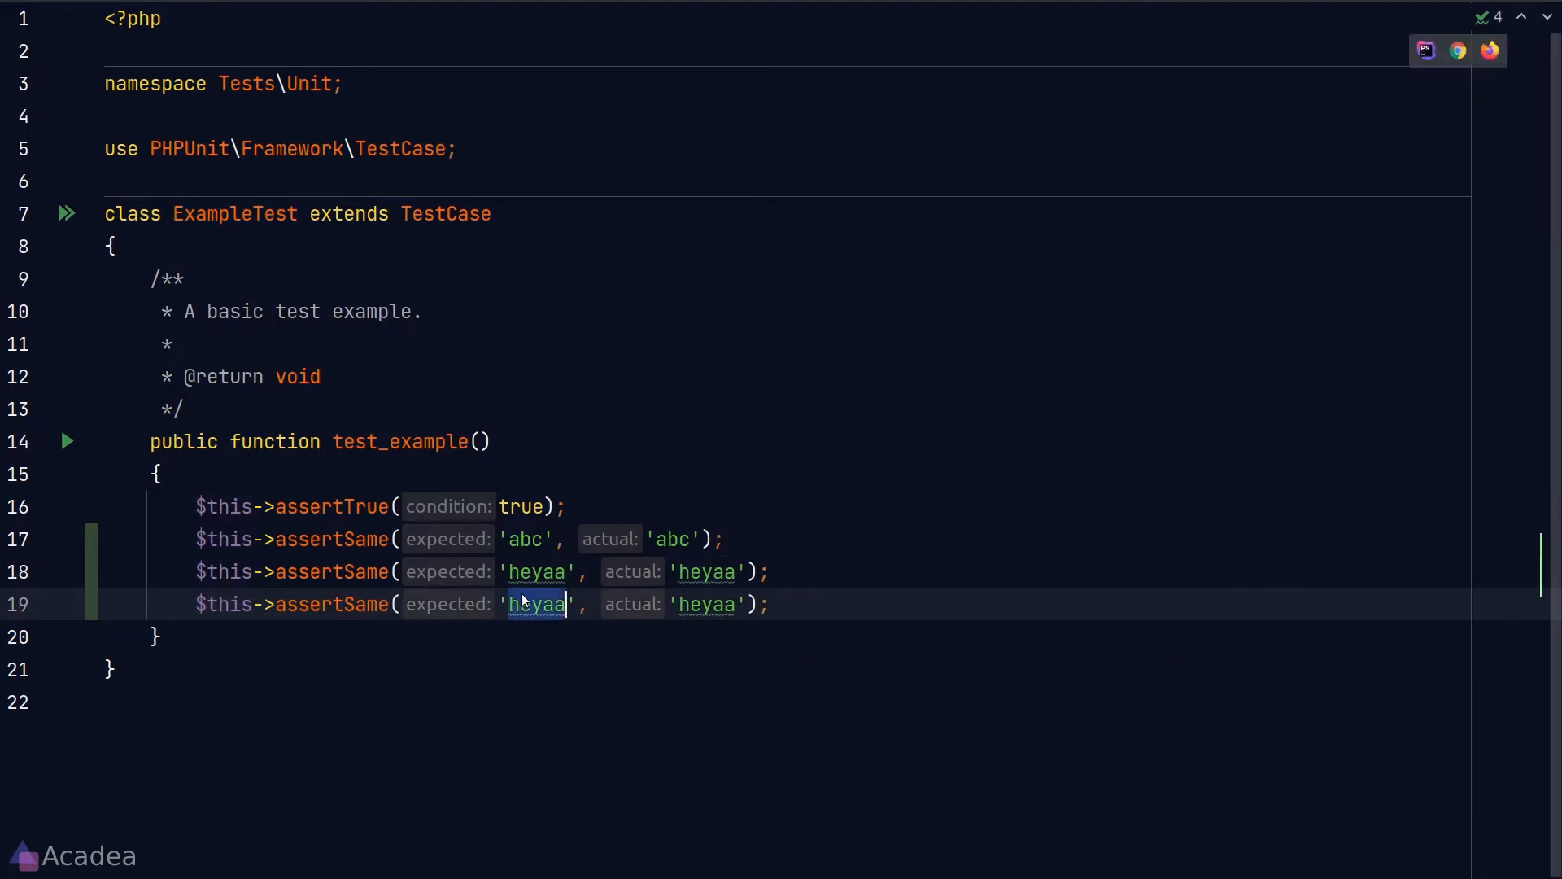
- Duplicate the 'heyaa' assertion and change its expected string to 'hoho'
text(hoho)
text(userrepo)
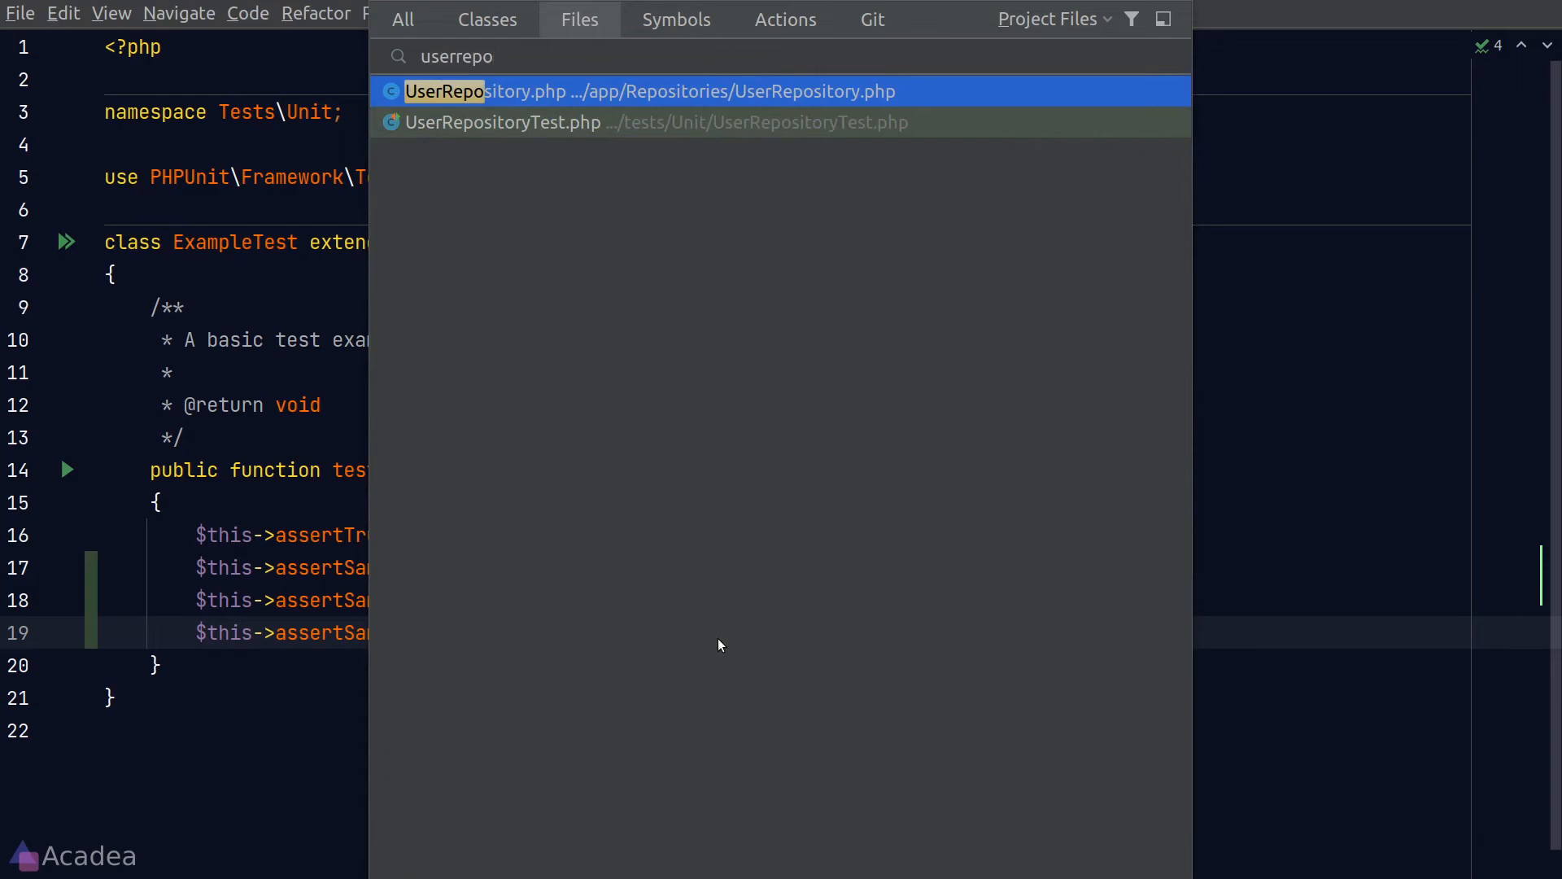
- Open UserRepositoryTest.php and add use RefreshDatabase to its class
click(502, 122)
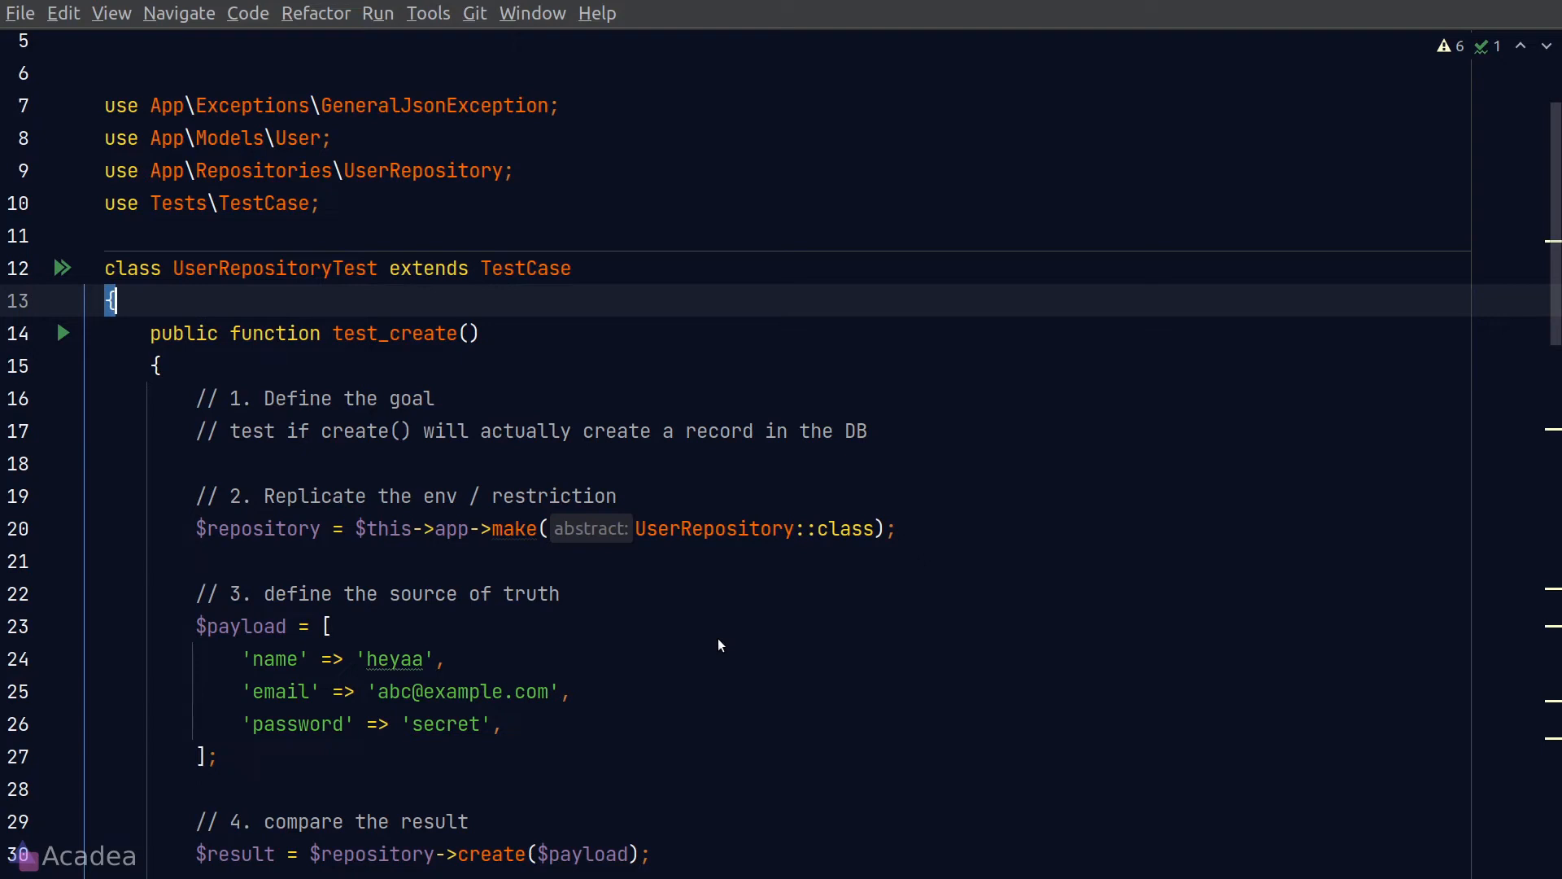
text(use RefreshDatabase)
text(commtest)
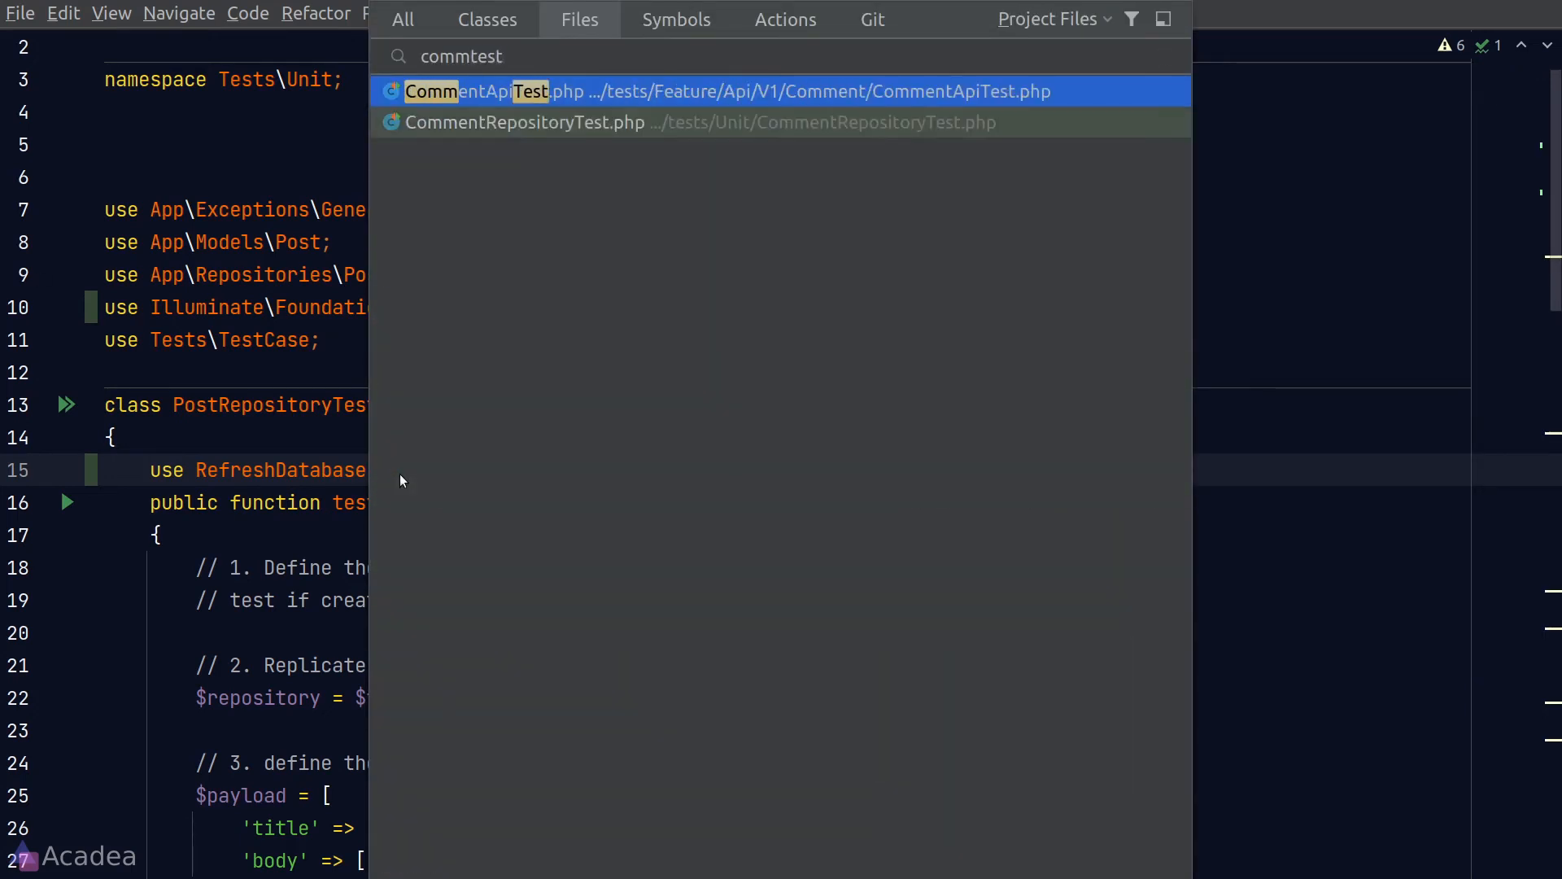
- Open the Comment test file from the 'commtest' search results
click(529, 123)
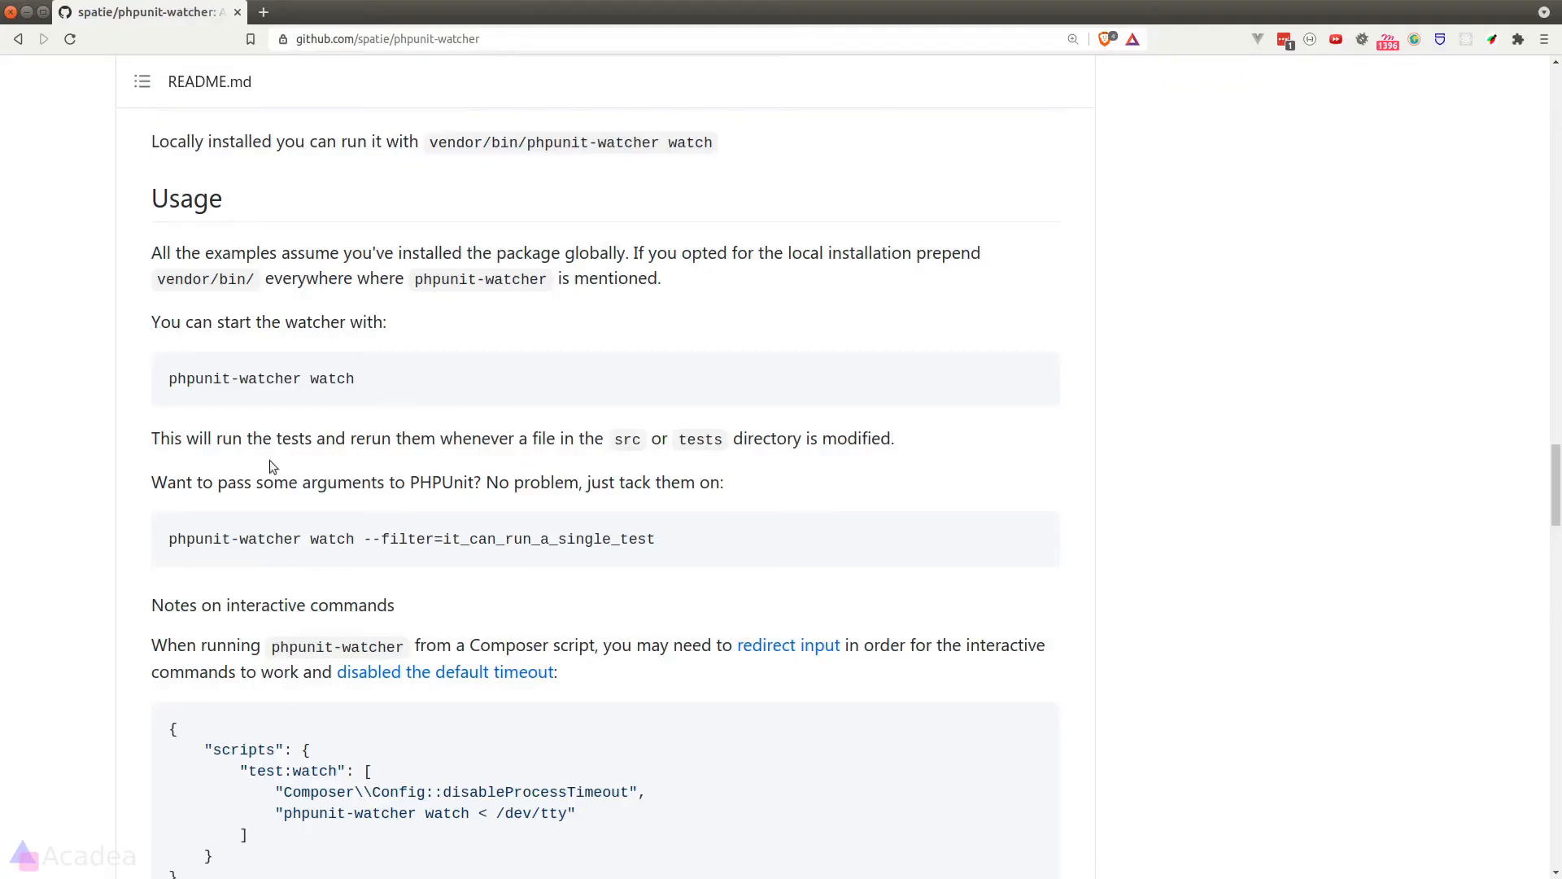
- Scroll the README to the Customization section's example watcher config
scroll(down, 3)
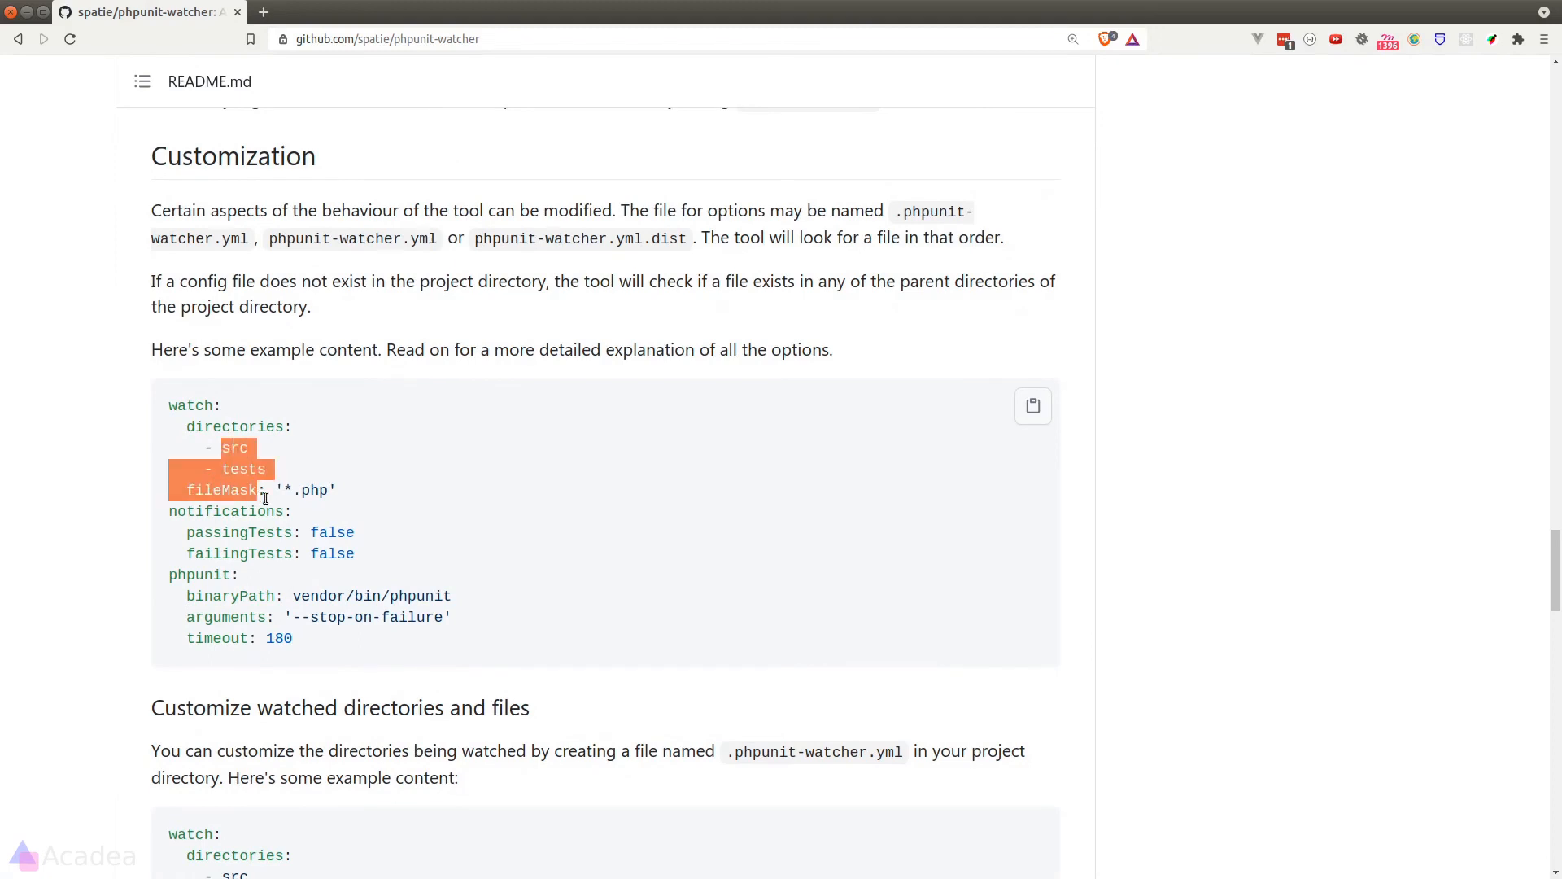
scroll(down, 3)
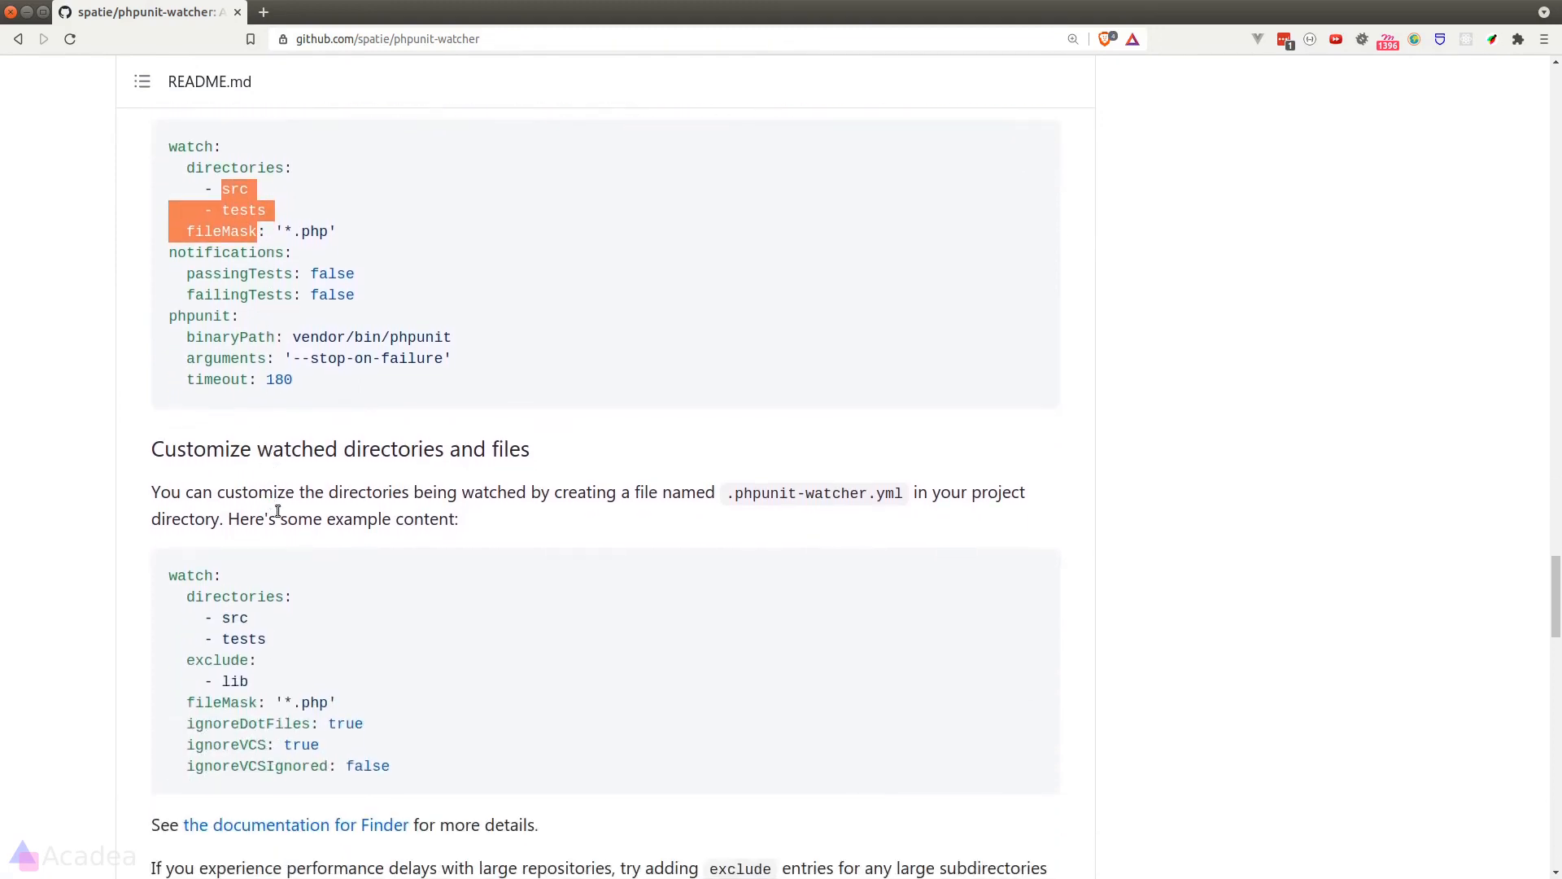